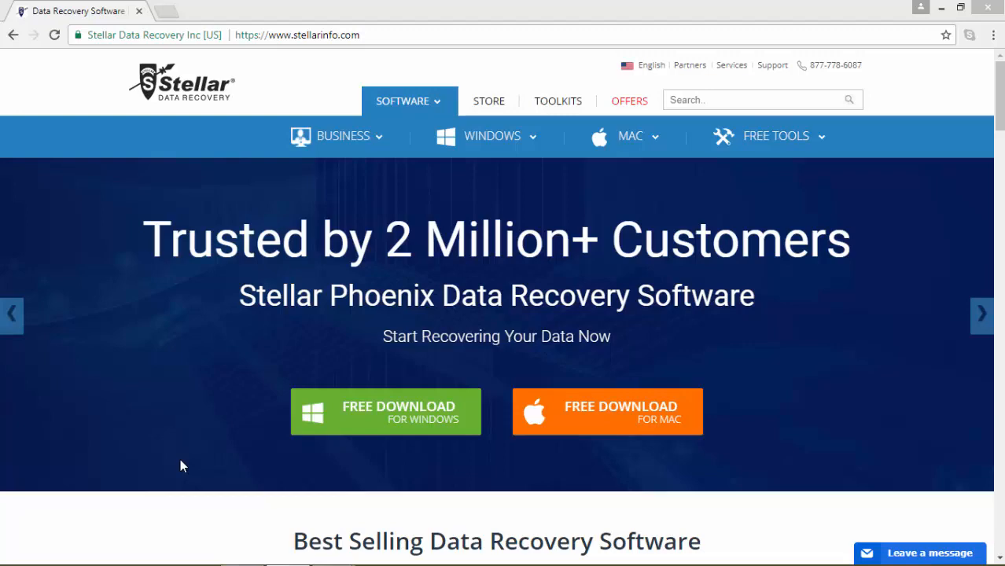
Step: Download the Exchange Toolkit installer from the Stellar homepage and go to the Mailbox Exchange Recovery product page
scroll("down", 3)
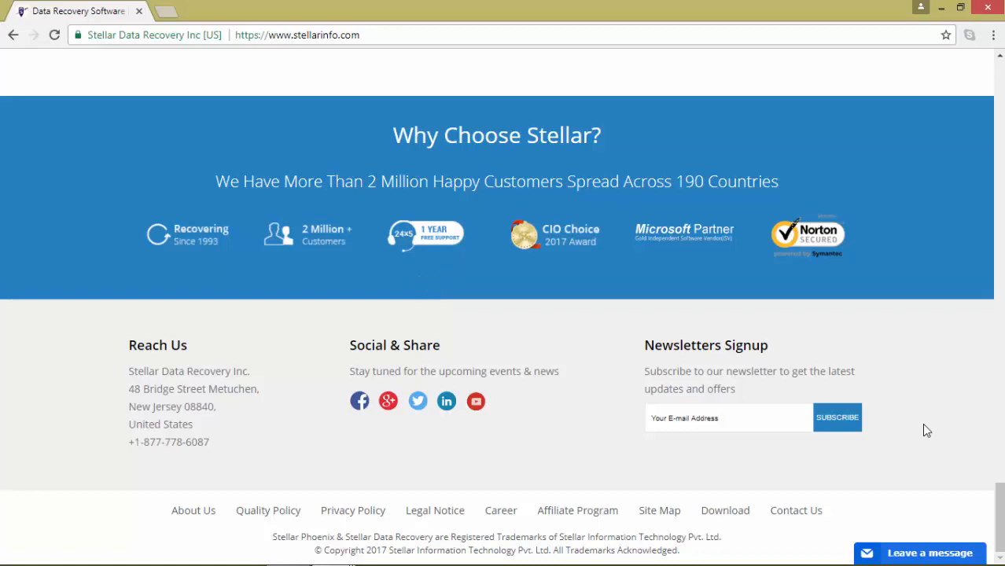
scroll("up", 3)
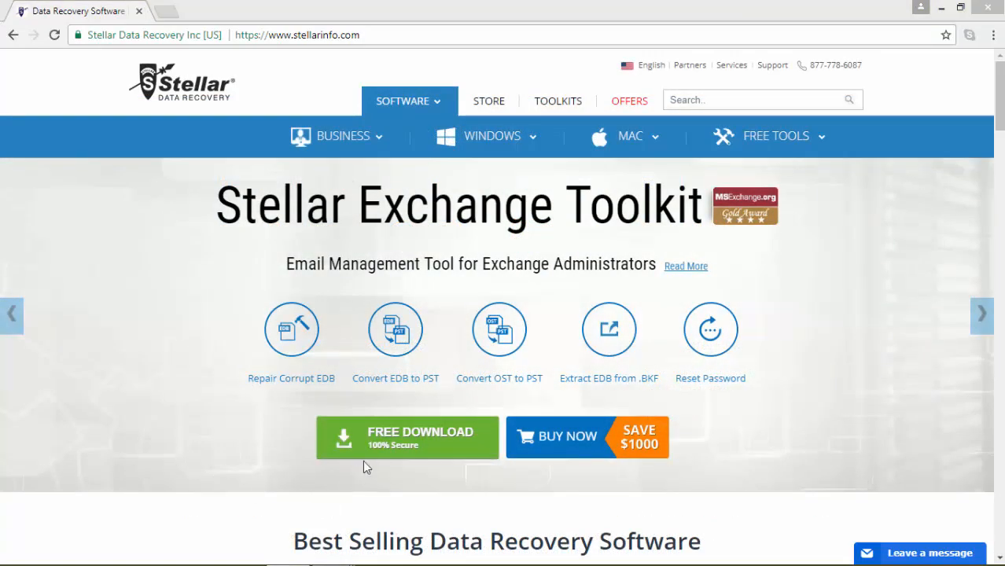
left_click(406, 437)
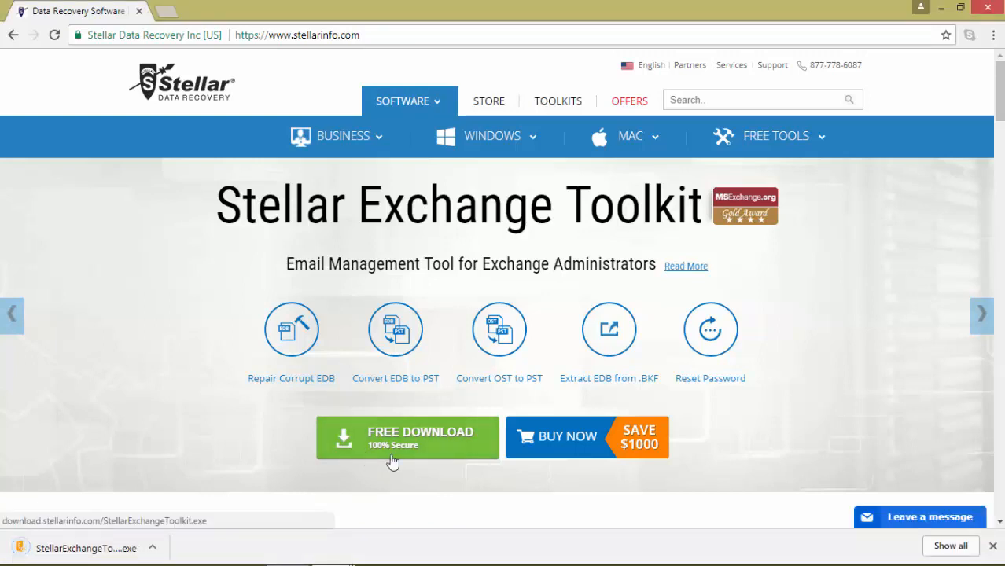
left_click(744, 204)
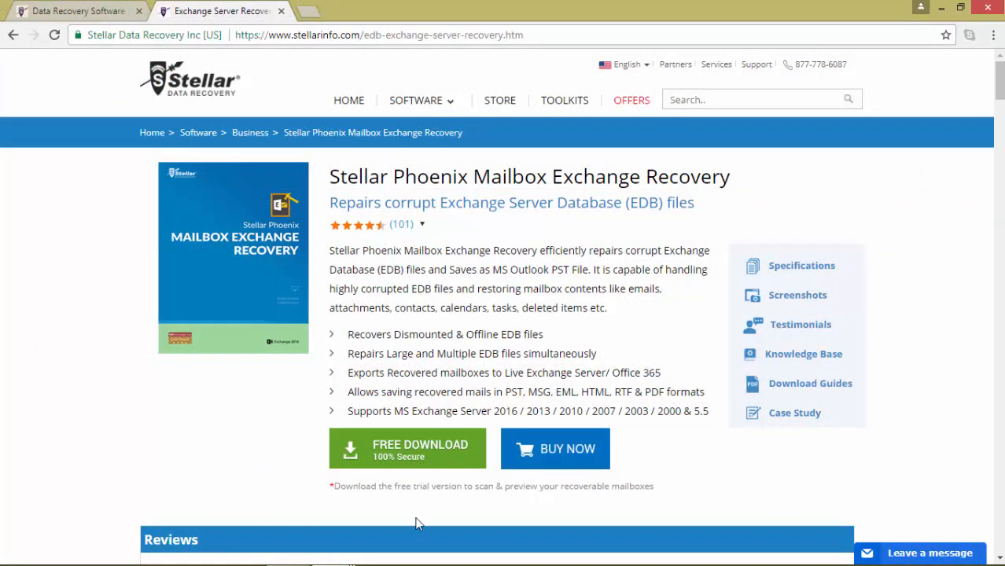
Step: Open the Installation Guide and User Manual PDFs from the Download Guides popup in separate tabs
left_click(407, 448)
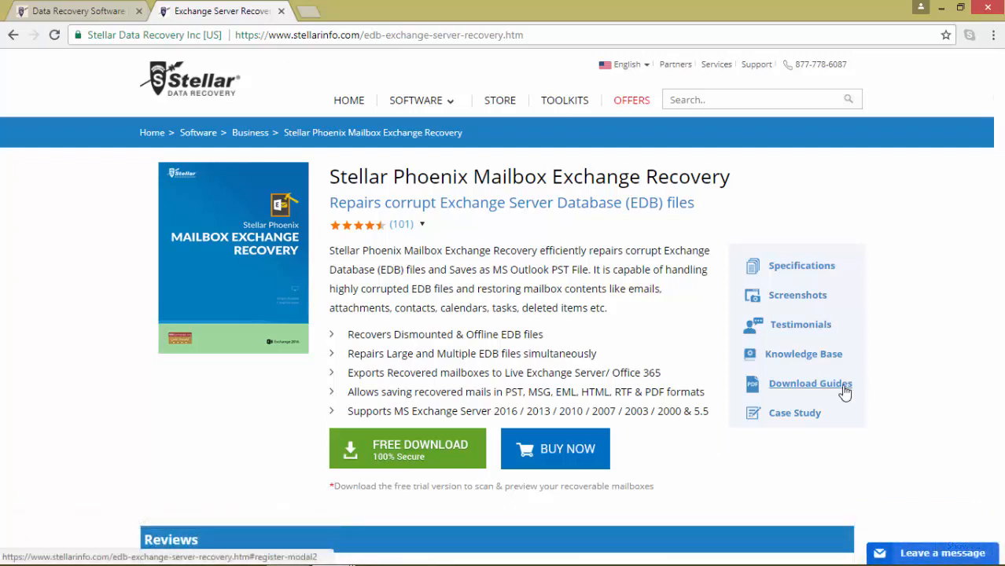
left_click(810, 383)
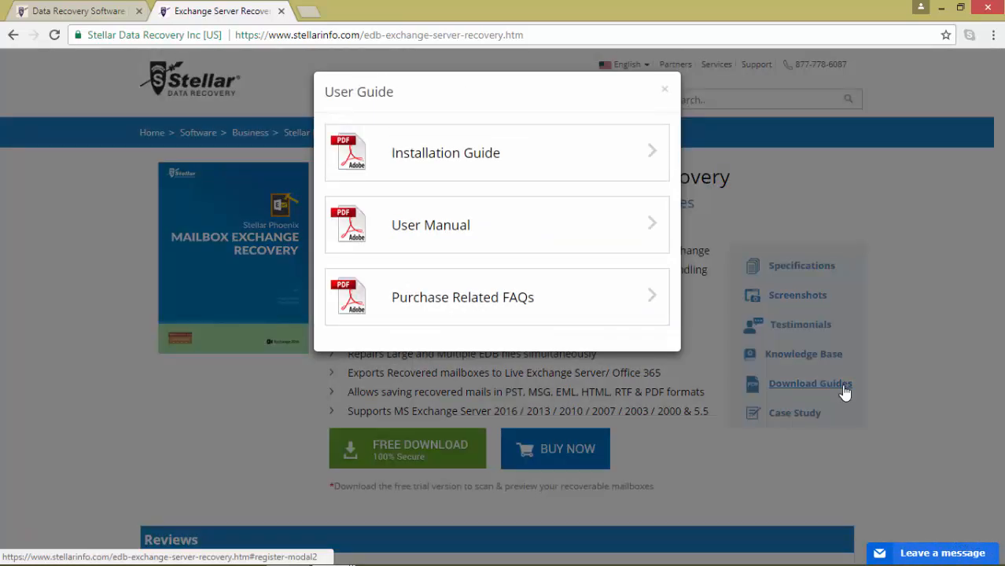
left_click(445, 153)
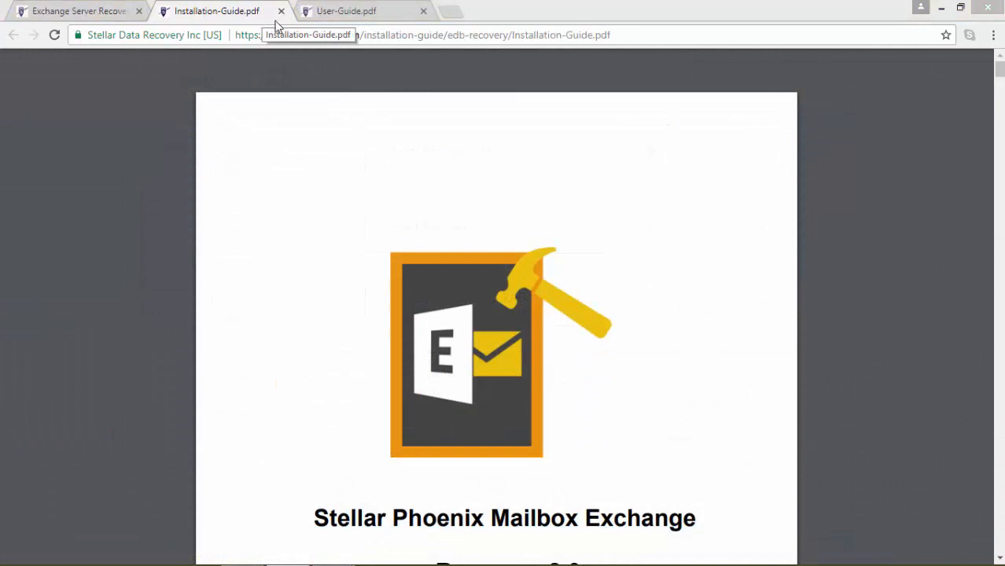
left_click(346, 10)
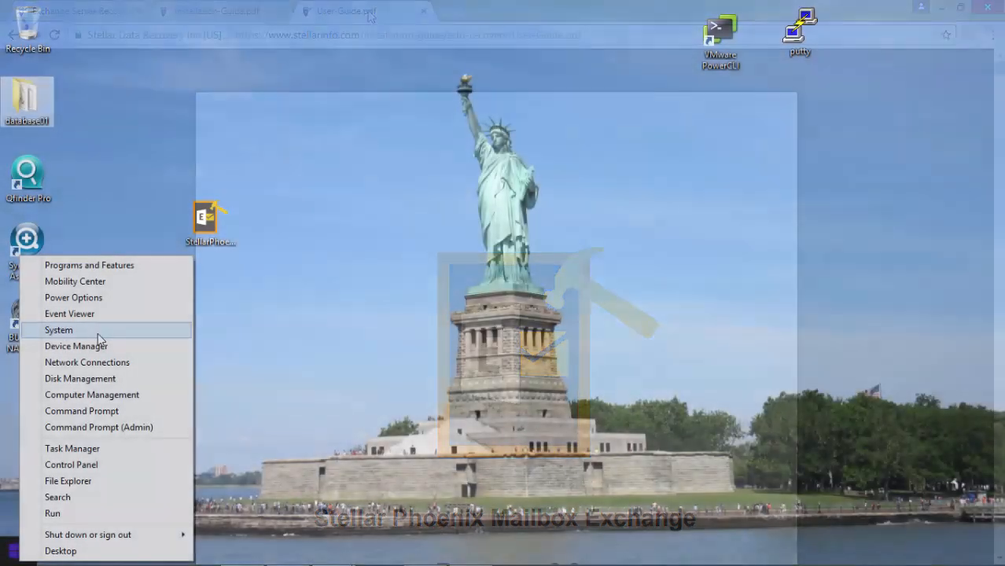
Step: View the System properties window with the PC's specifications and activation status, then close it
left_click(60, 330)
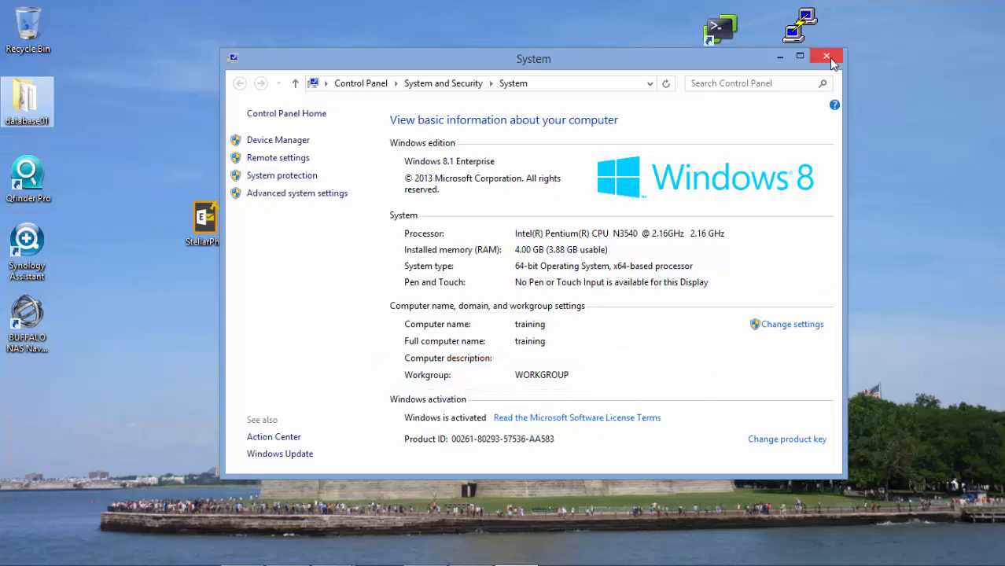
left_click(826, 56)
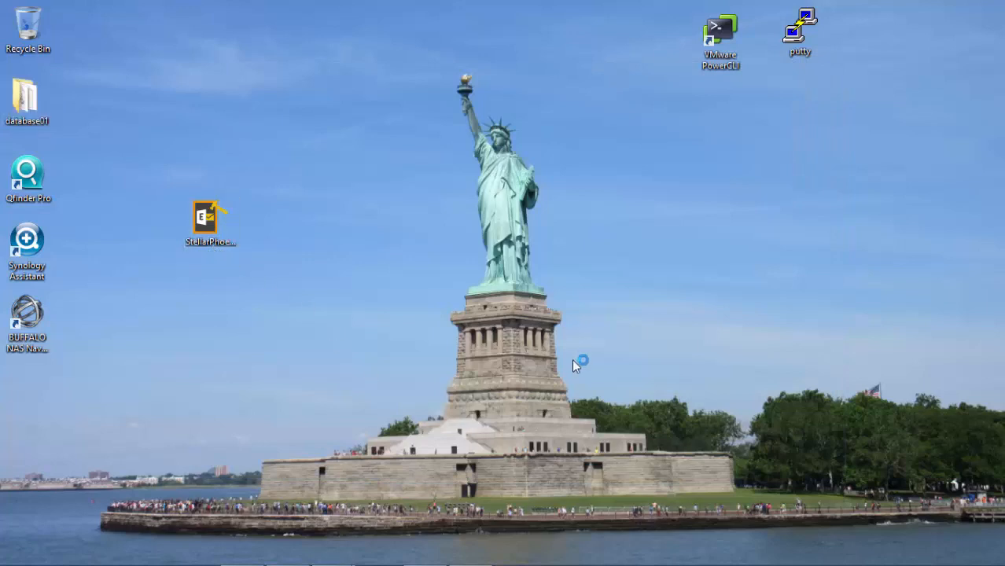
Step: Launch the Mailbox Exchange Recovery installer and accept the license agreement
double_click(211, 218)
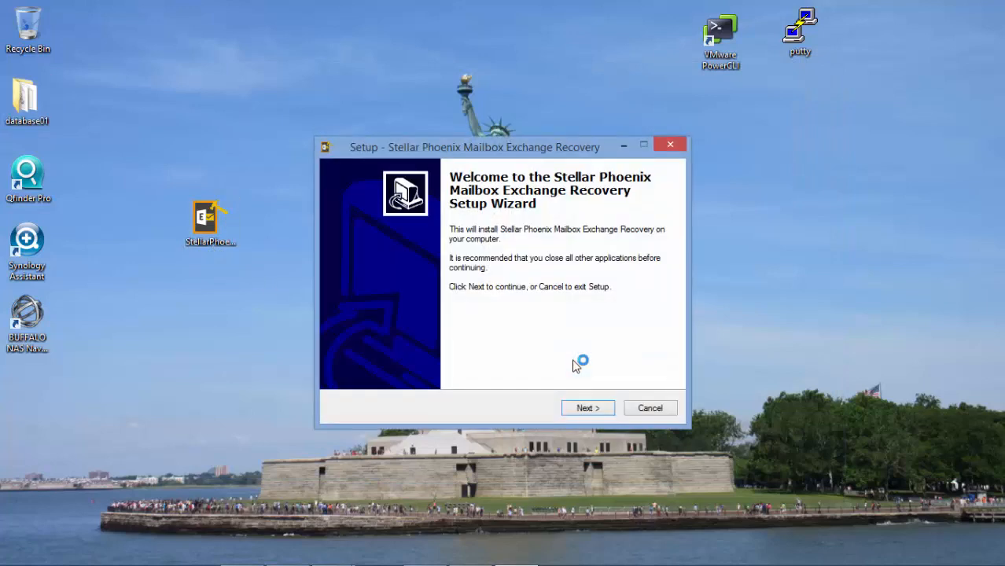
left_click(588, 407)
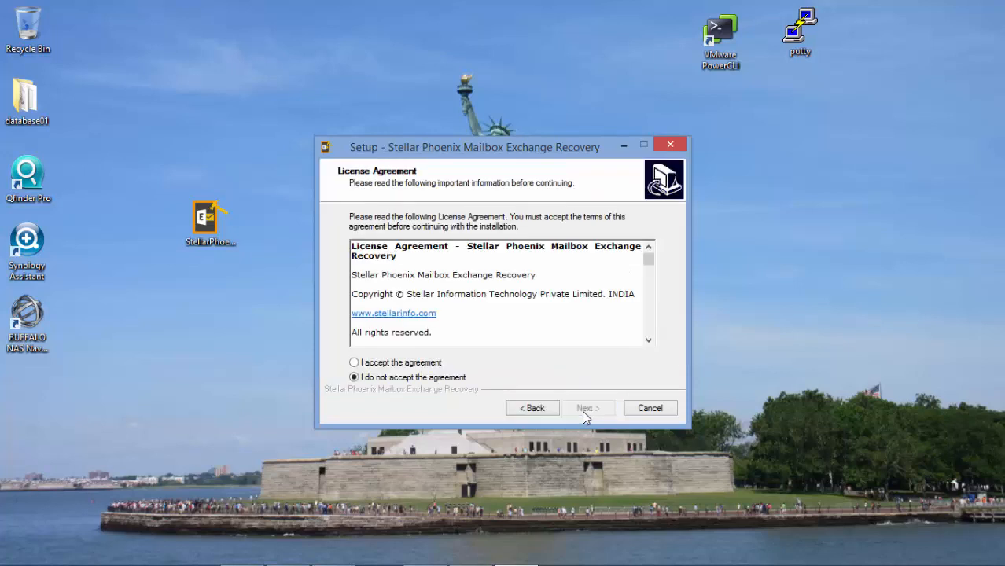
left_click(354, 361)
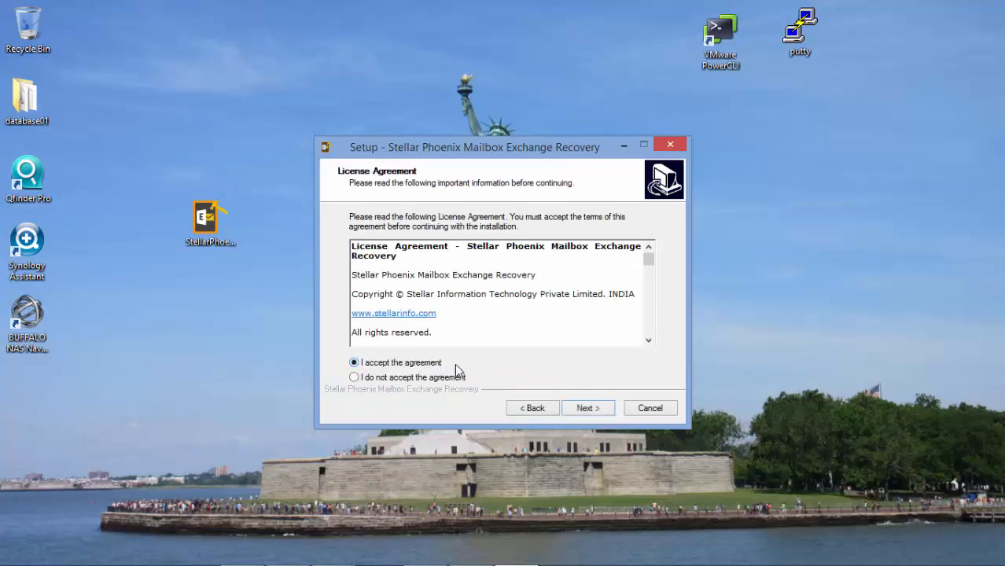
left_click(587, 408)
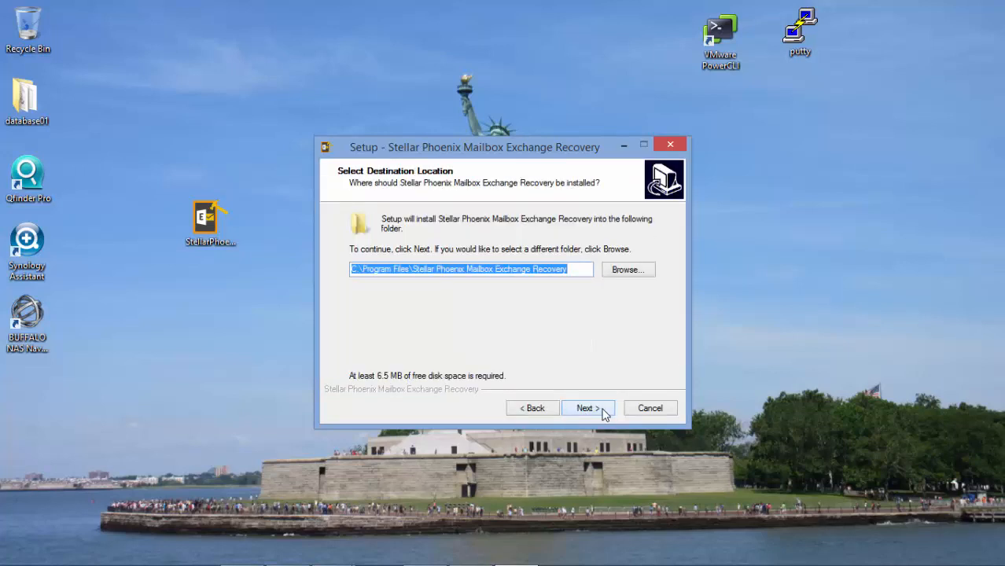
Step: Install with the default folder, Start Menu folder and desktop icon, then finish setup and launch the program
left_click(583, 407)
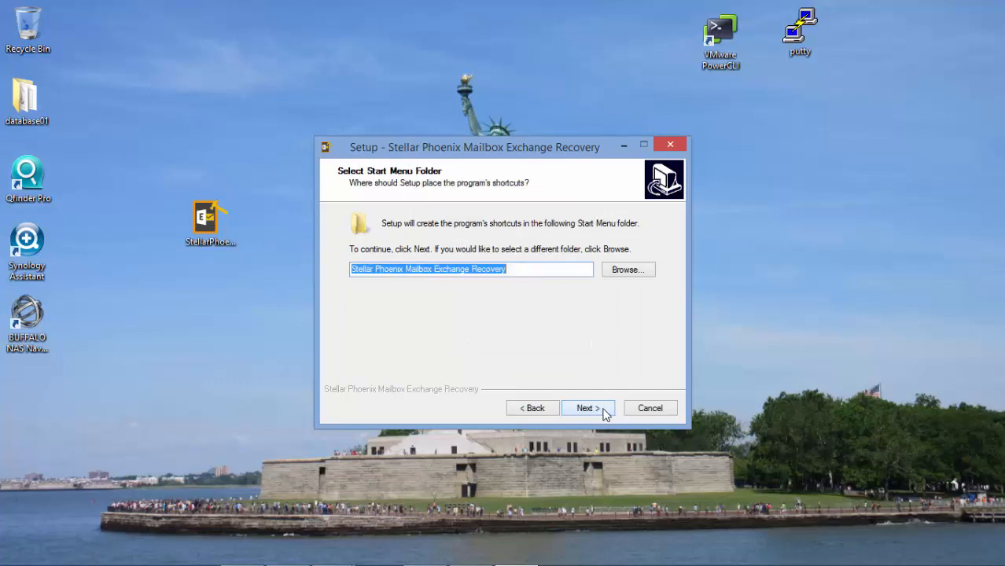
left_click(584, 407)
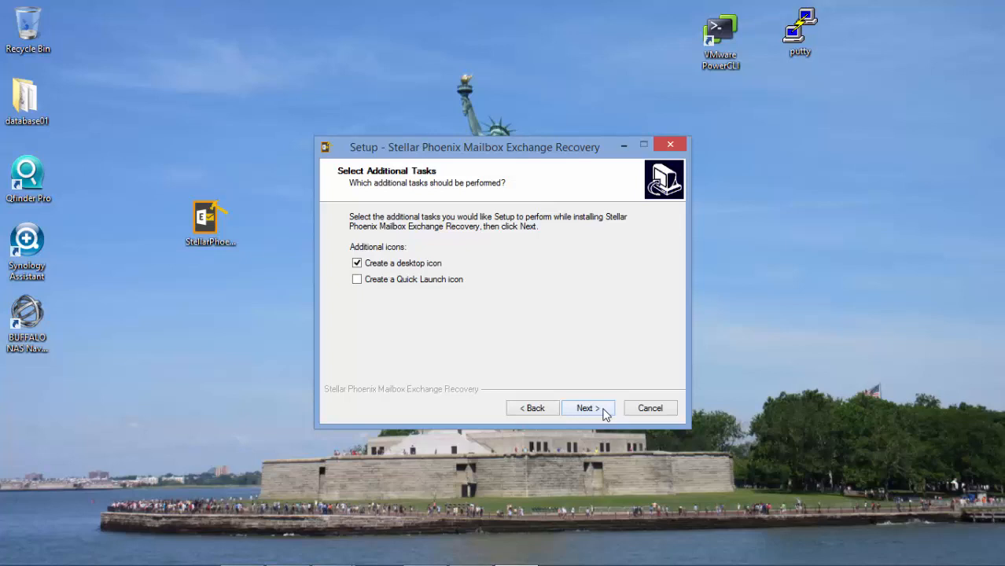
left_click(584, 408)
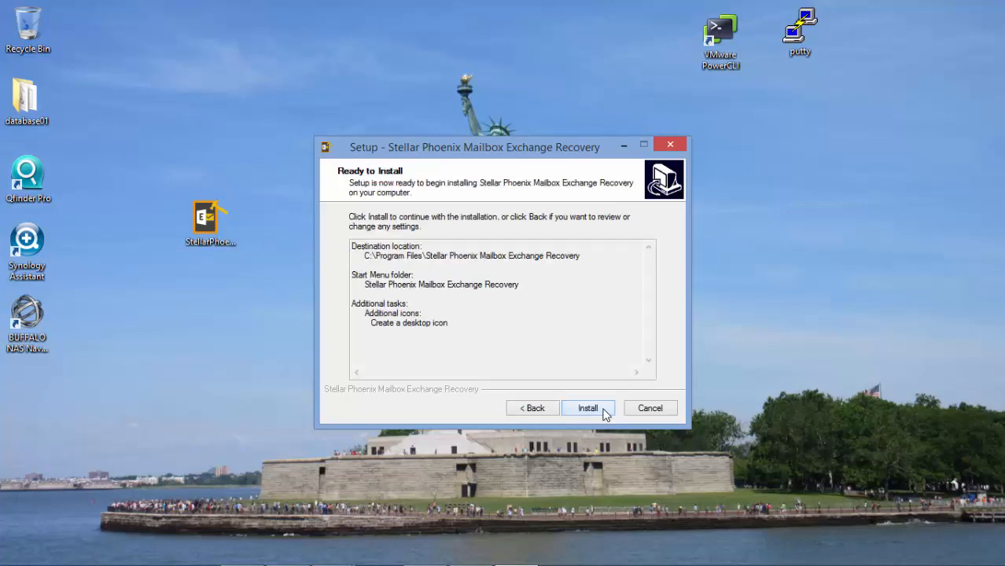
left_click(588, 407)
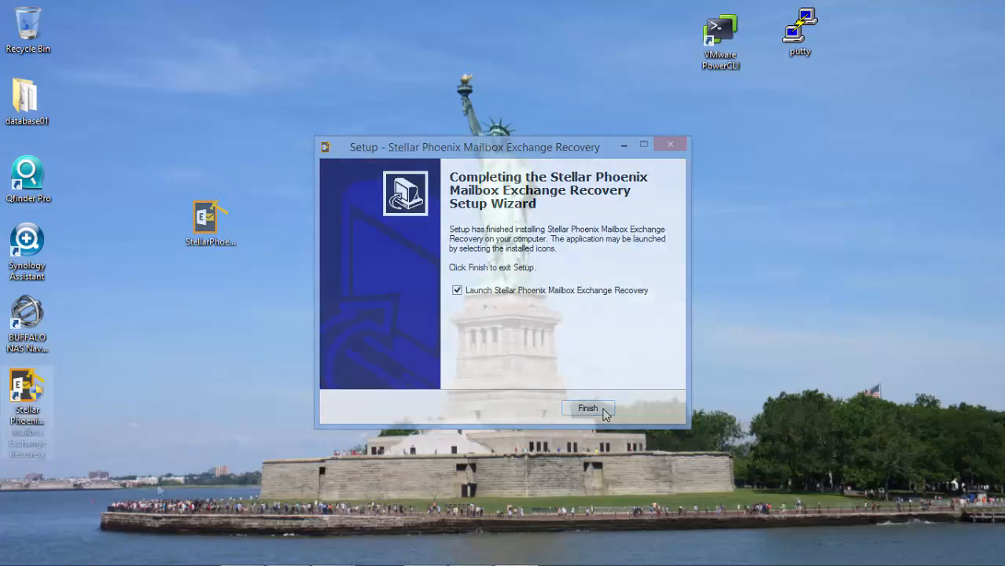
left_click(588, 409)
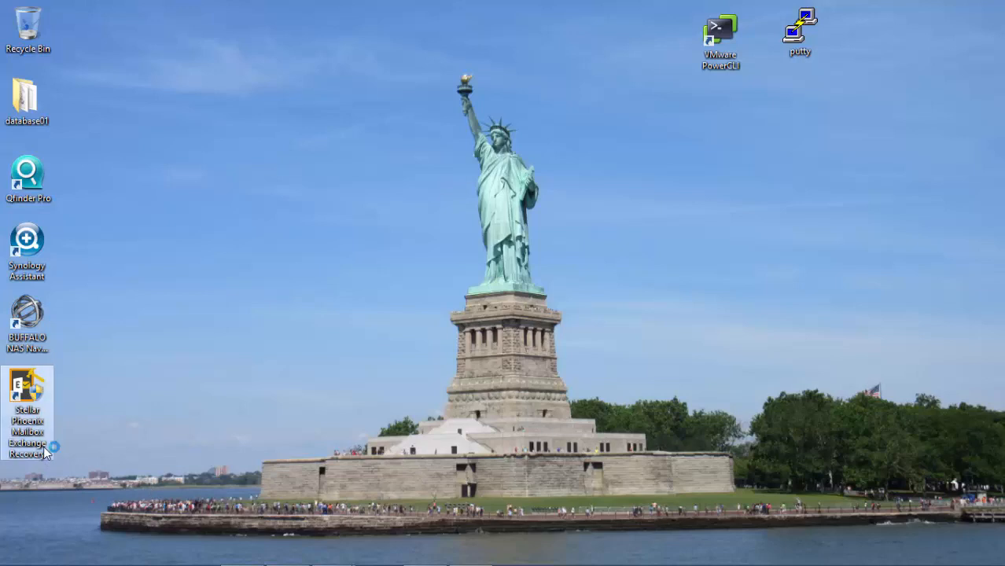
Step: Launch Mailbox Exchange Recovery and search drive C: for EDB files, finding 10 of them
double_click(28, 385)
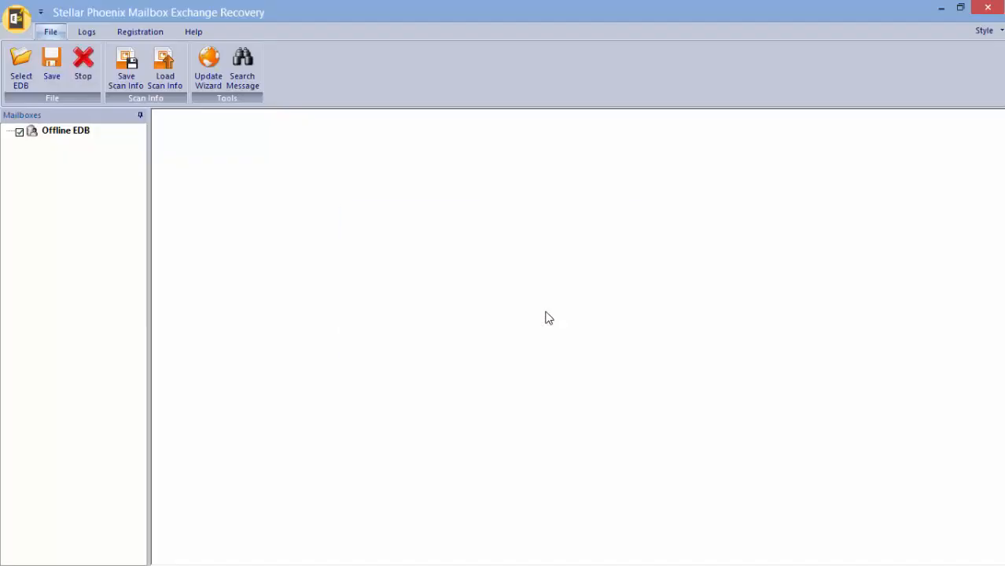
left_click(20, 66)
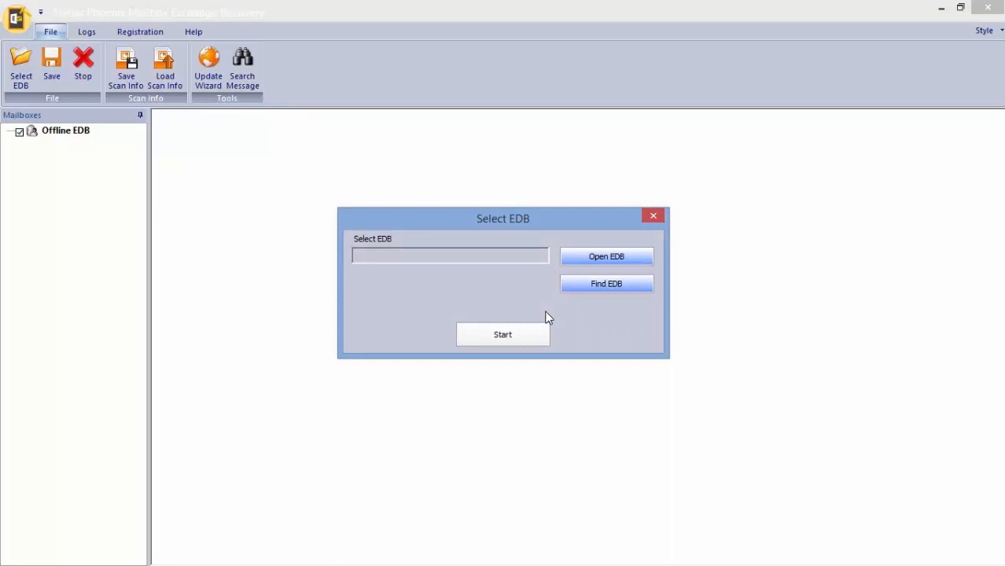
left_click(605, 283)
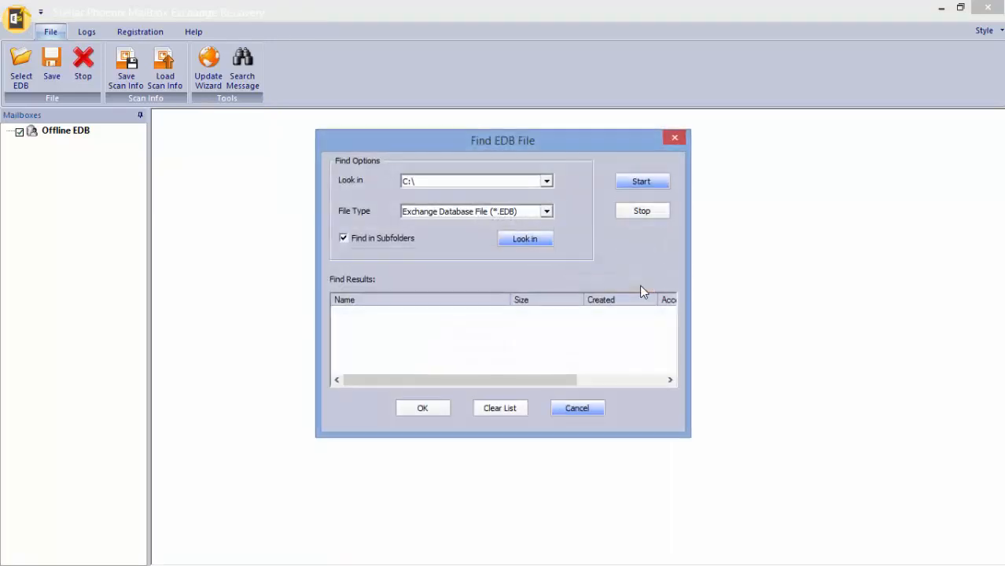
left_click(642, 181)
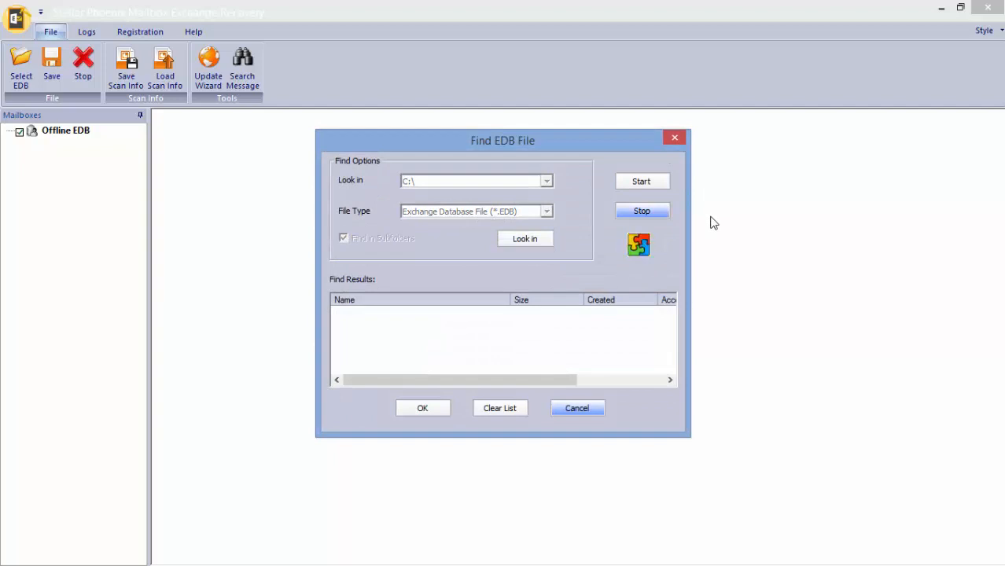
left_click(641, 181)
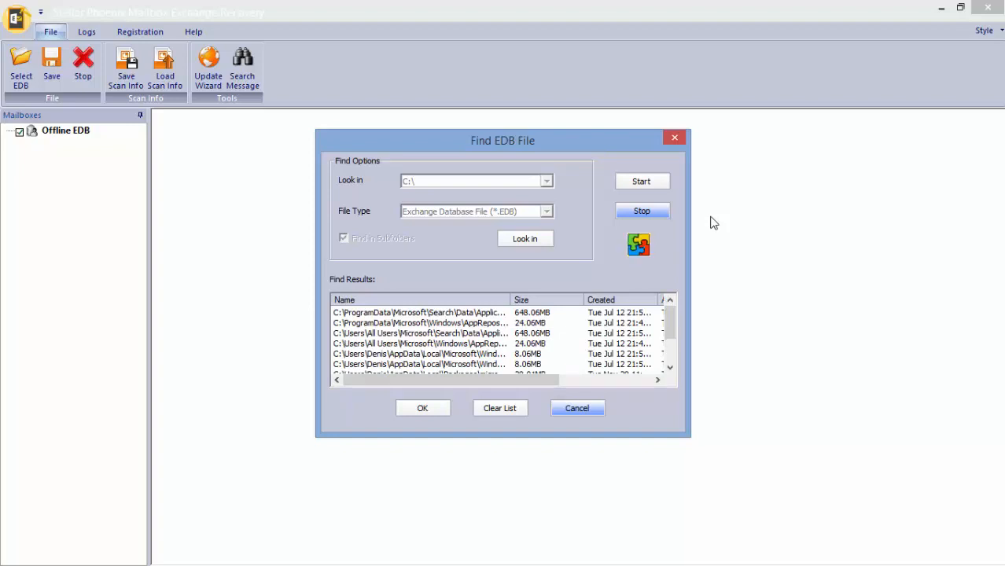
left_click(641, 181)
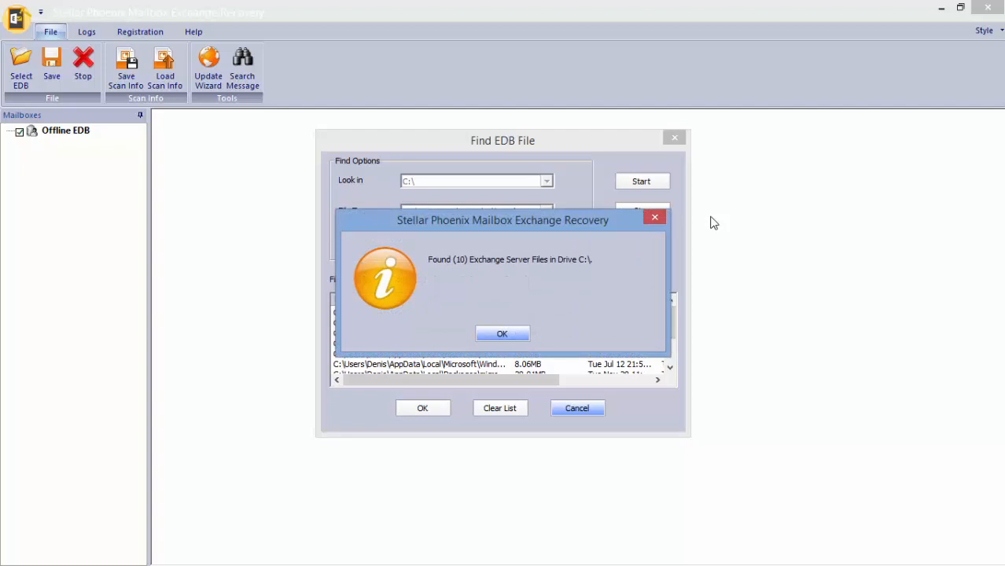
left_click(501, 333)
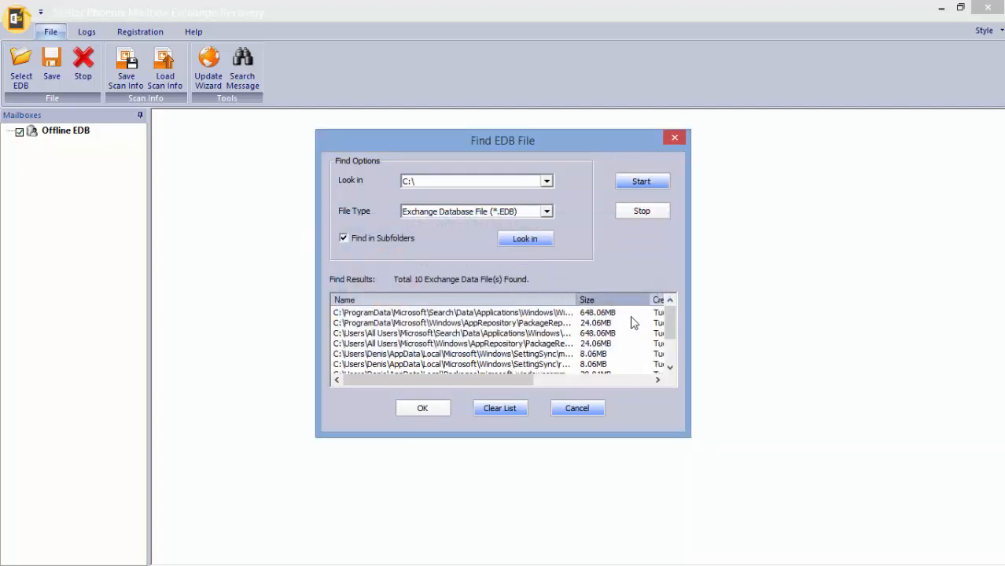
Step: Choose database01.edb from the Desktop in the search results as the database to repair
scroll("down", 3)
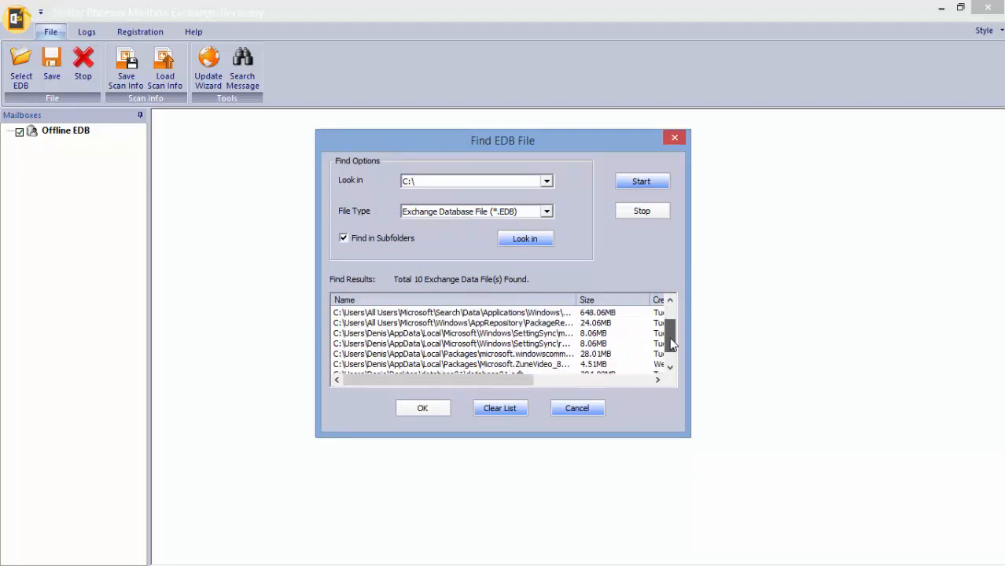
left_click(431, 363)
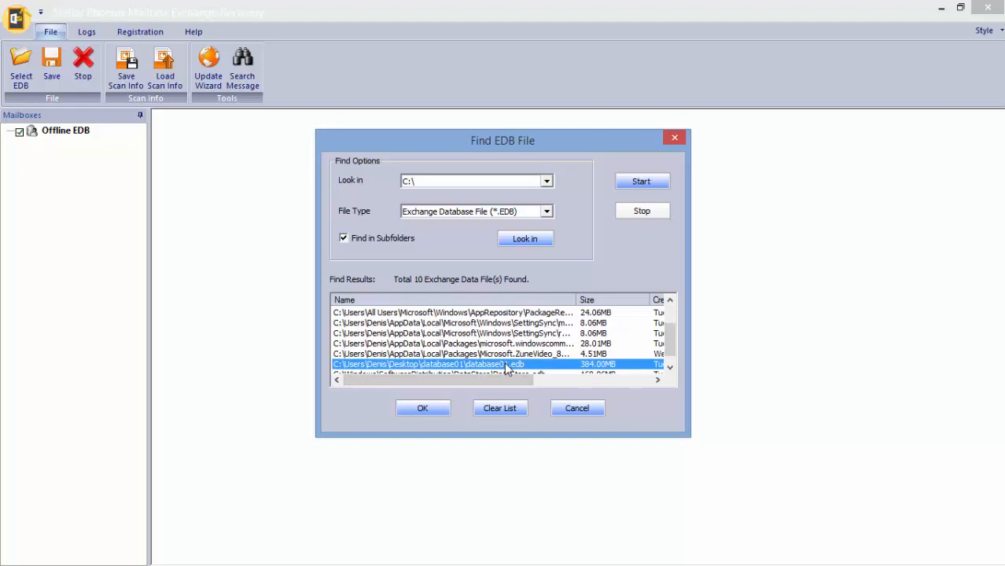
left_click(422, 409)
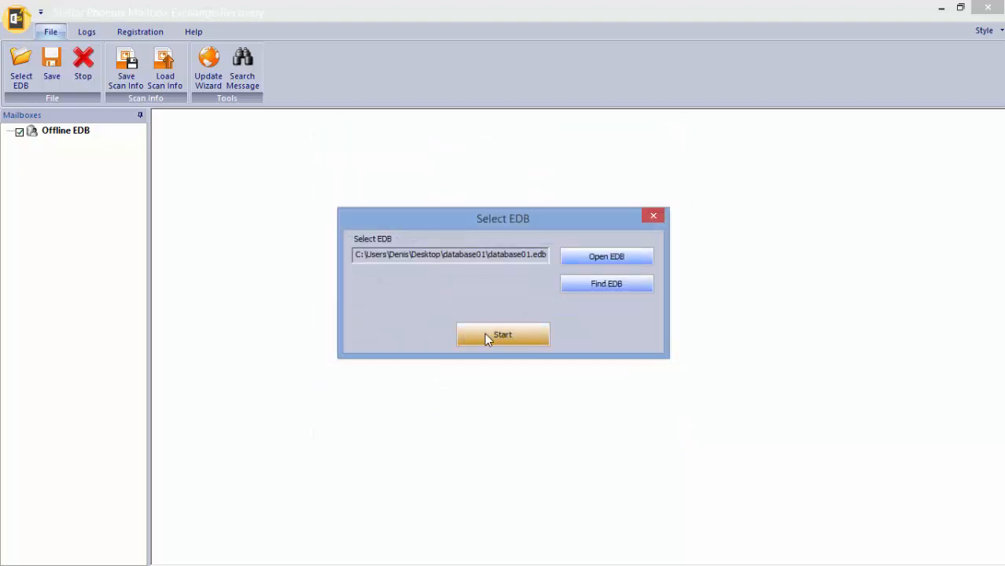
Step: Run an Extensive Scan of database01.edb and decline adding another EDB file afterwards
left_click(501, 333)
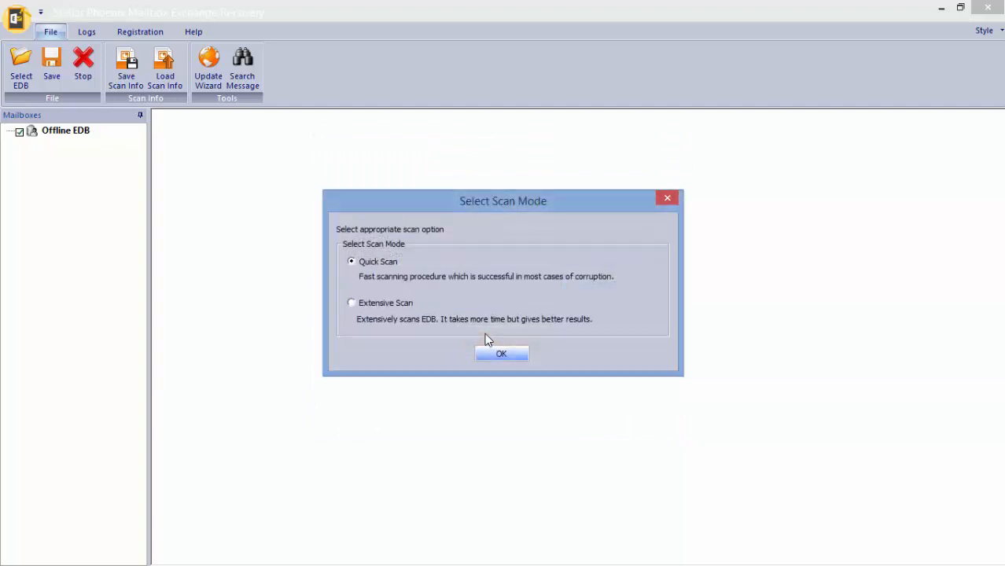
mouse_move(447, 354)
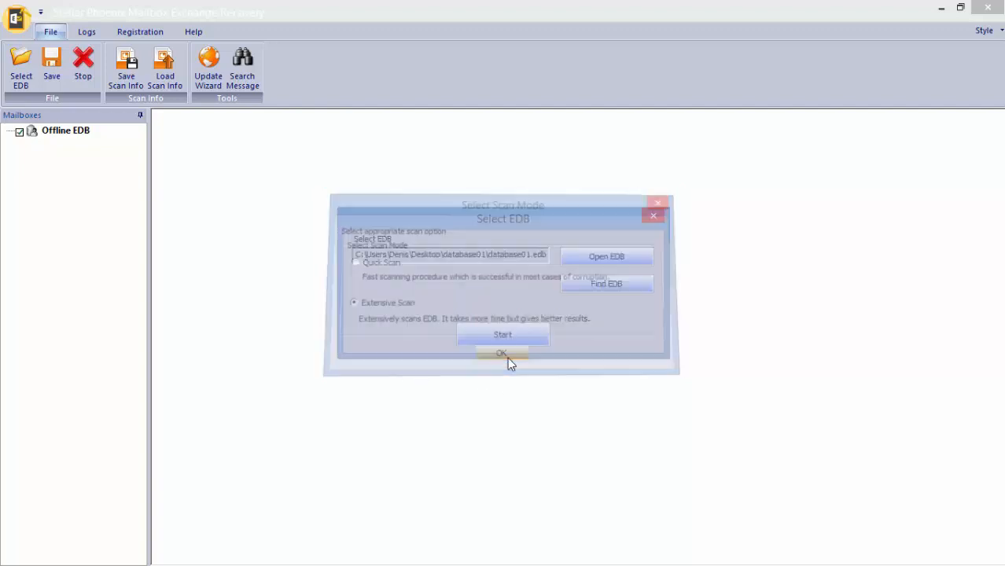
left_click(502, 352)
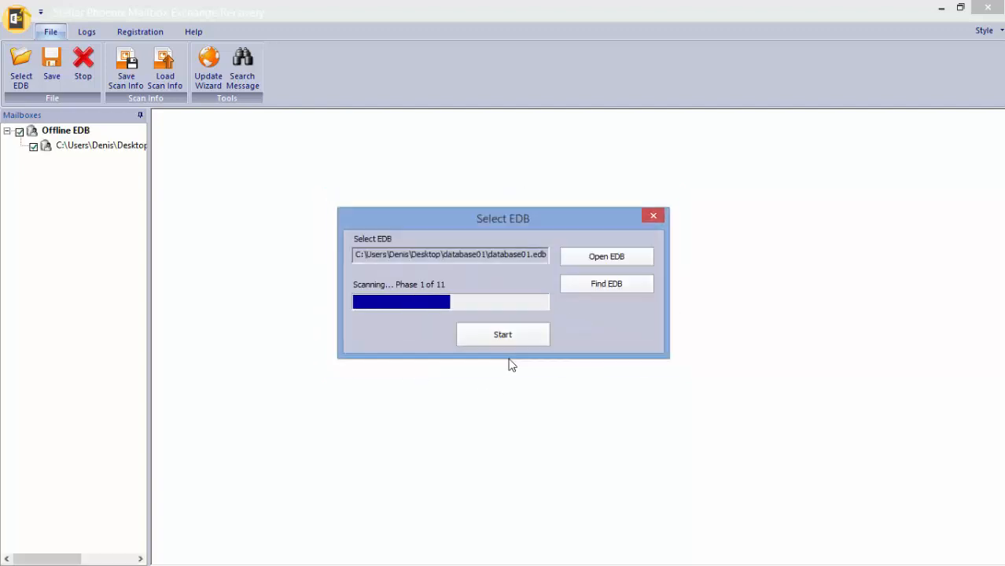
left_click(503, 333)
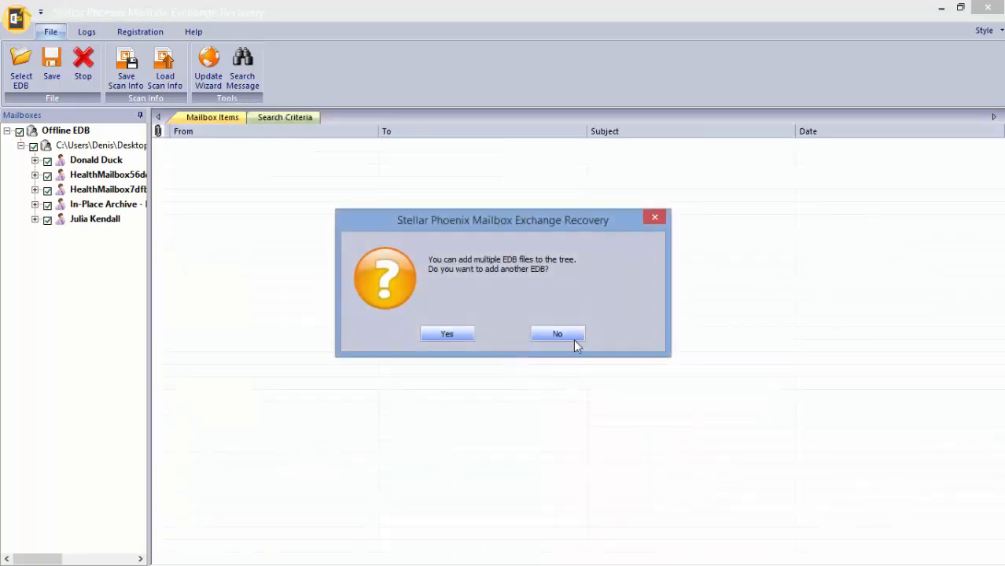
left_click(557, 333)
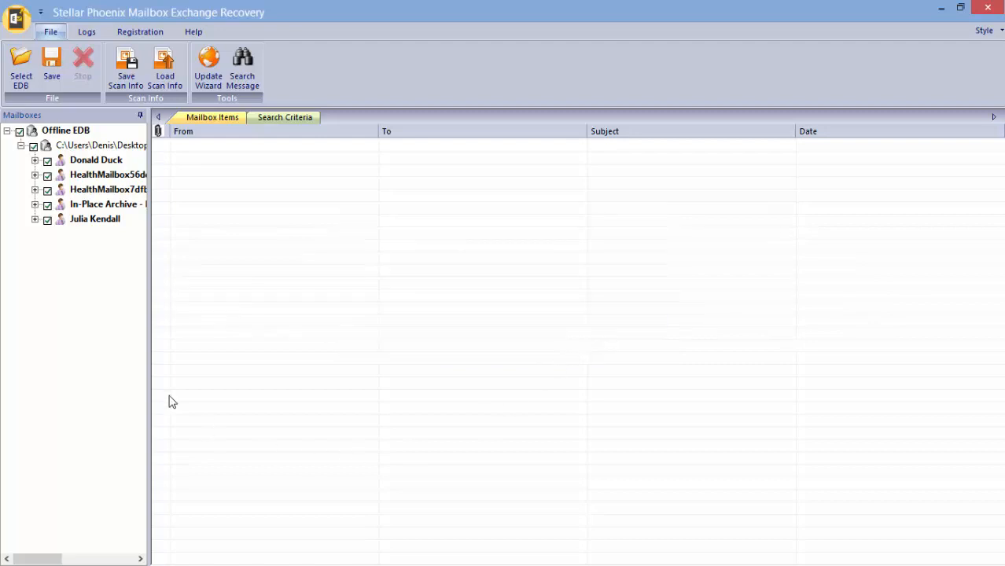
Step: Expand the Offline EDB tree and show the 'payload 01' messages in Donald Duck's Inbox
left_click(34, 160)
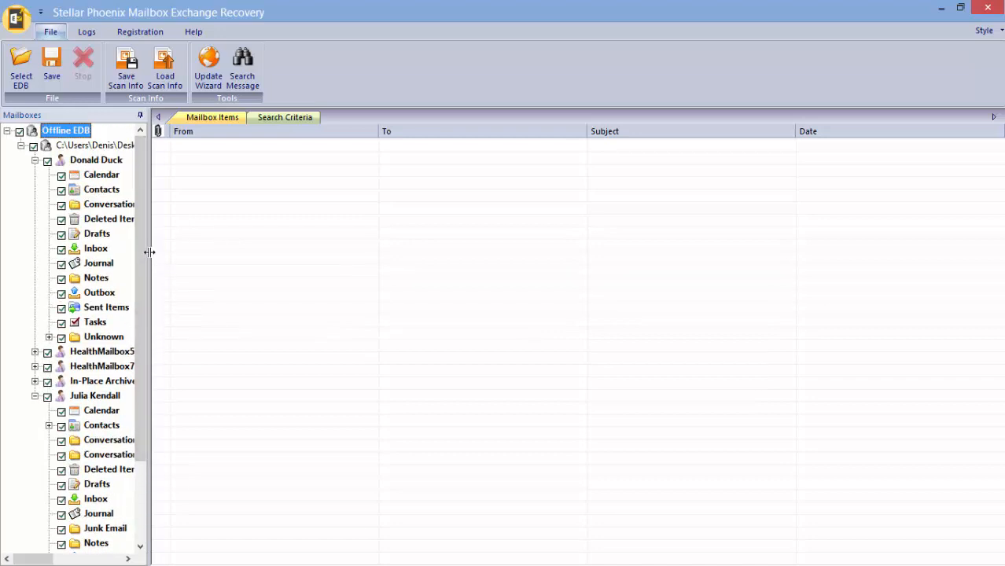
left_click(96, 248)
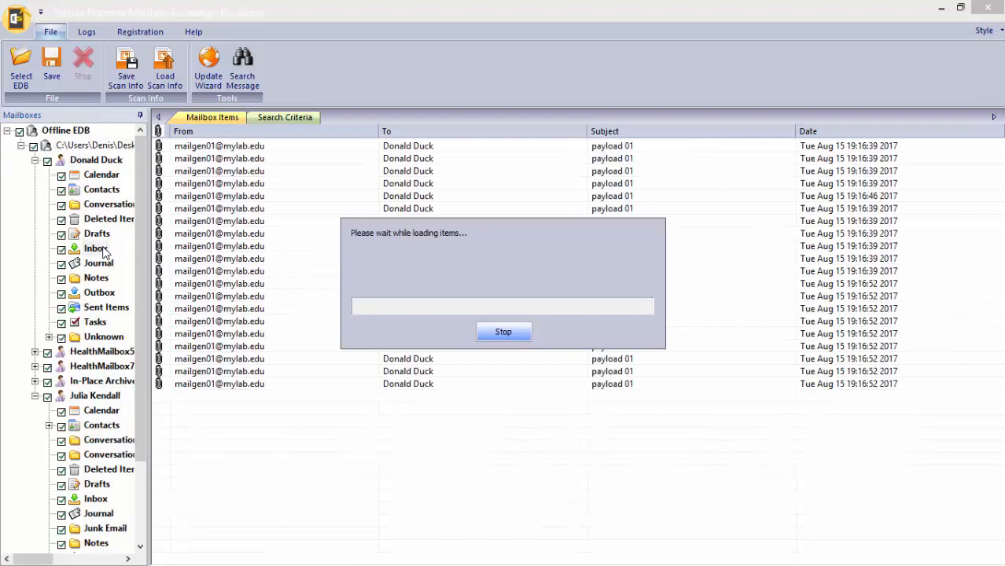
left_click(96, 249)
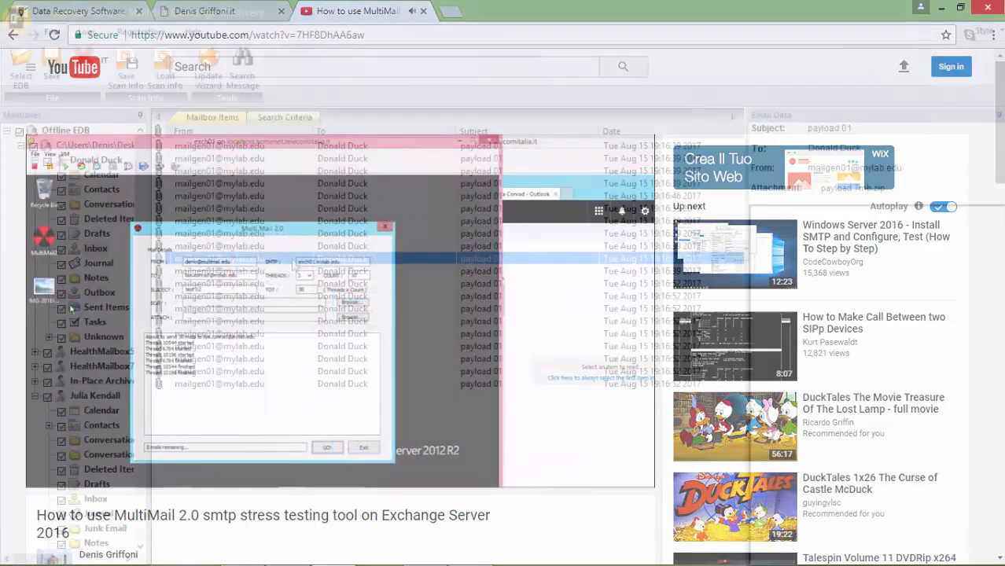
Step: Try Save As PDF on a 'payload 01' message, then in the Register dialog choose 'I have the registration key' with offline registration
right_click(220, 258)
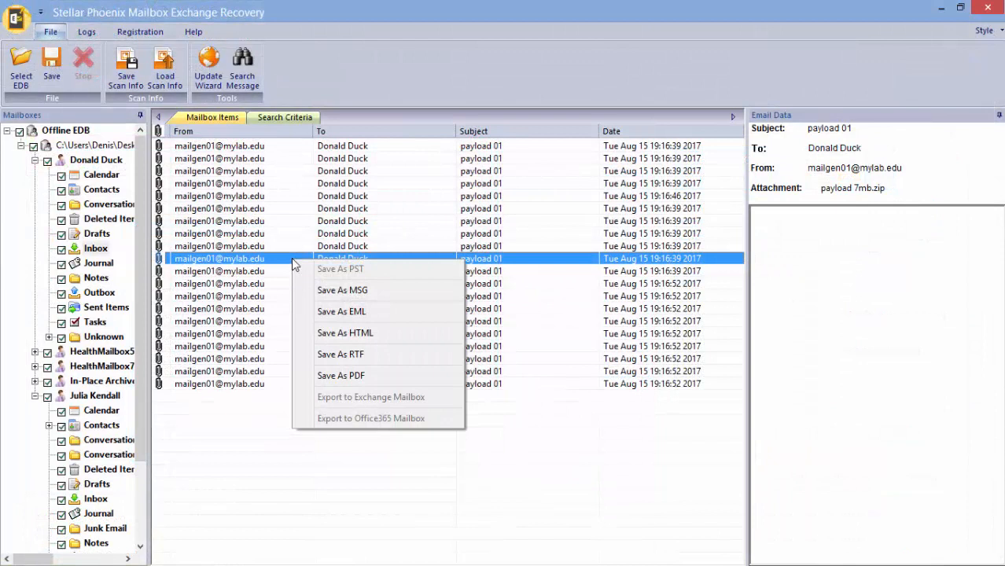
mouse_move(423, 374)
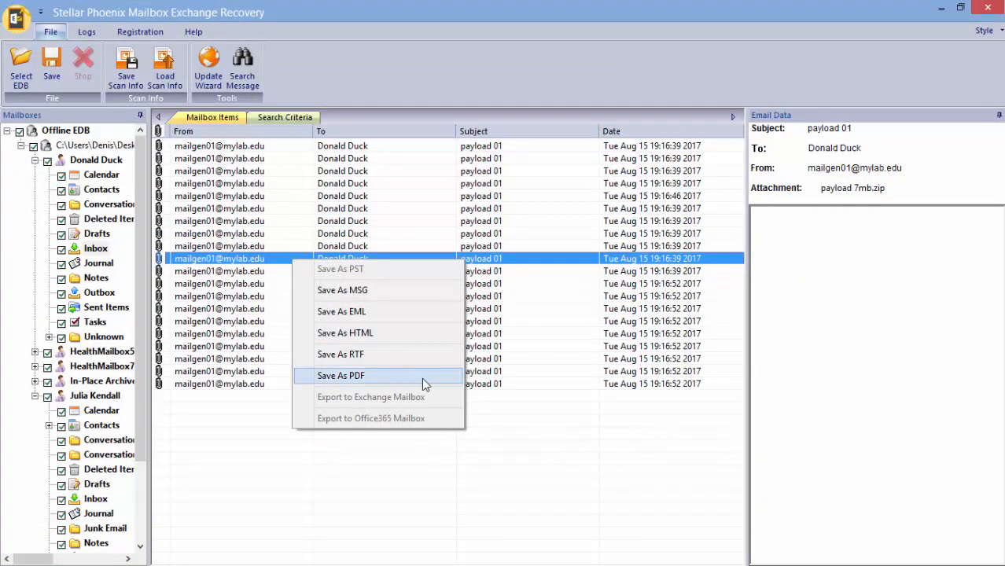
left_click(339, 374)
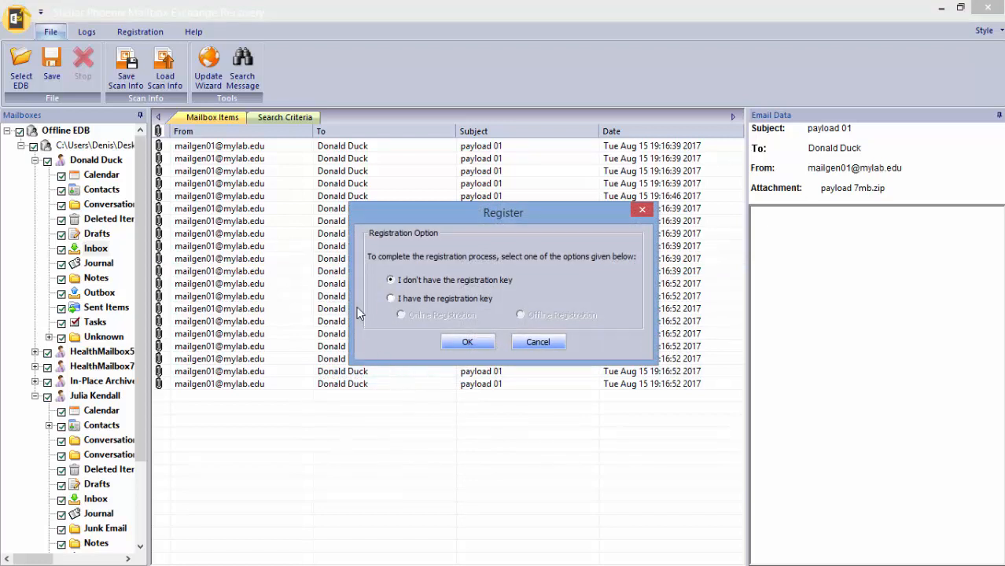
left_click(390, 298)
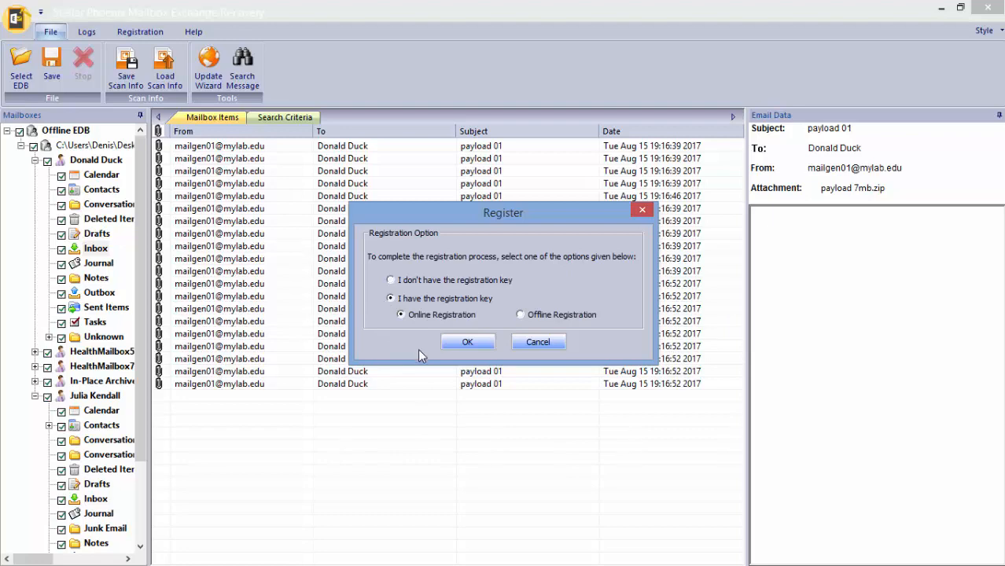
left_click(466, 341)
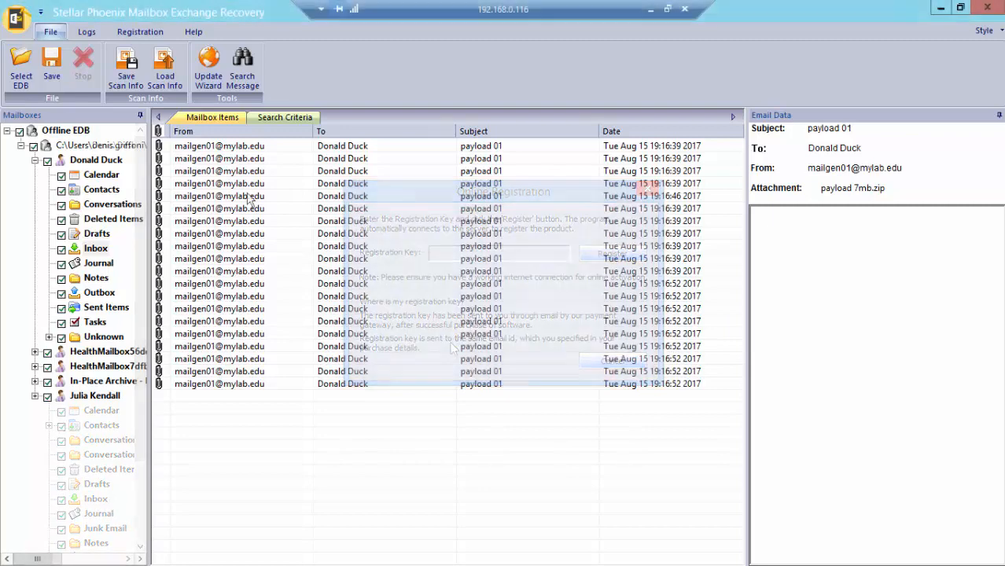
Step: Try Save As MSG on two 'payload 01' messages, dismissing the 'PhoenixDll.dll not properly registered' error in between
right_click(218, 195)
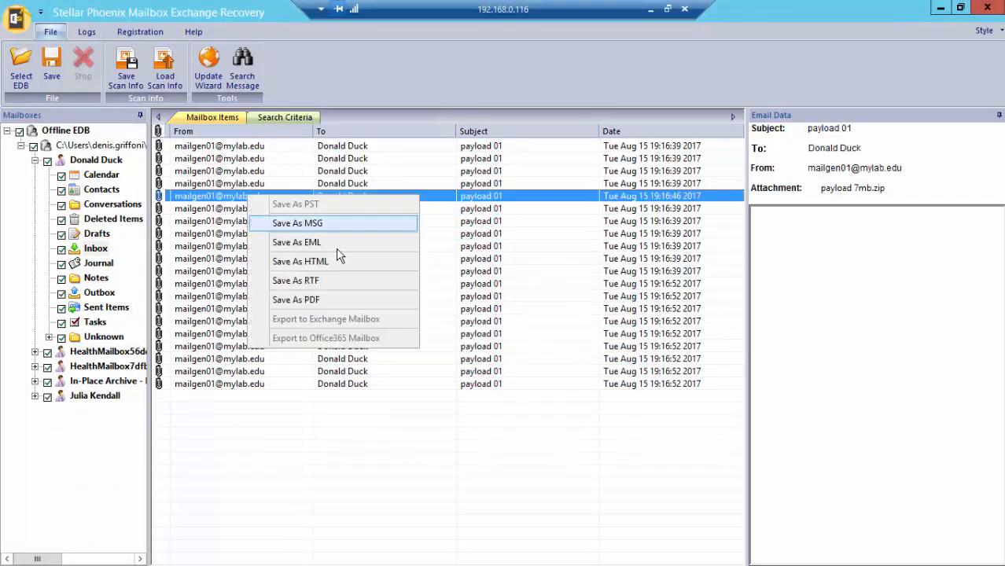
left_click(297, 223)
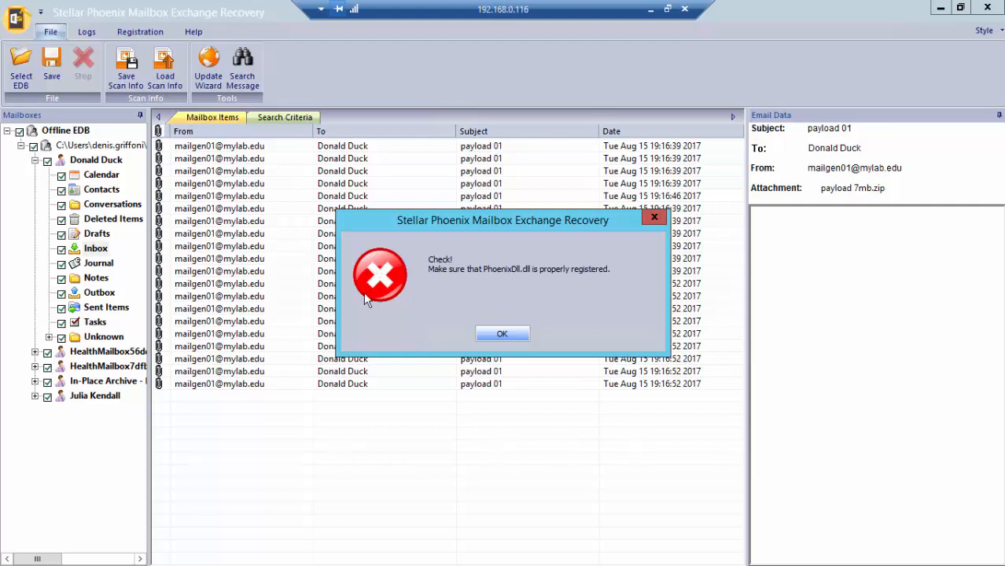
left_click(503, 333)
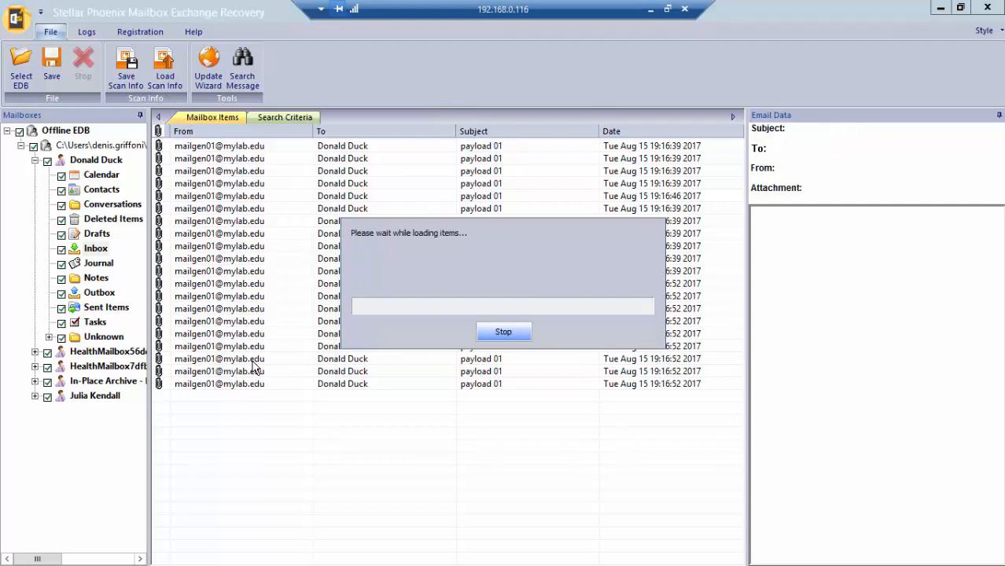
right_click(218, 359)
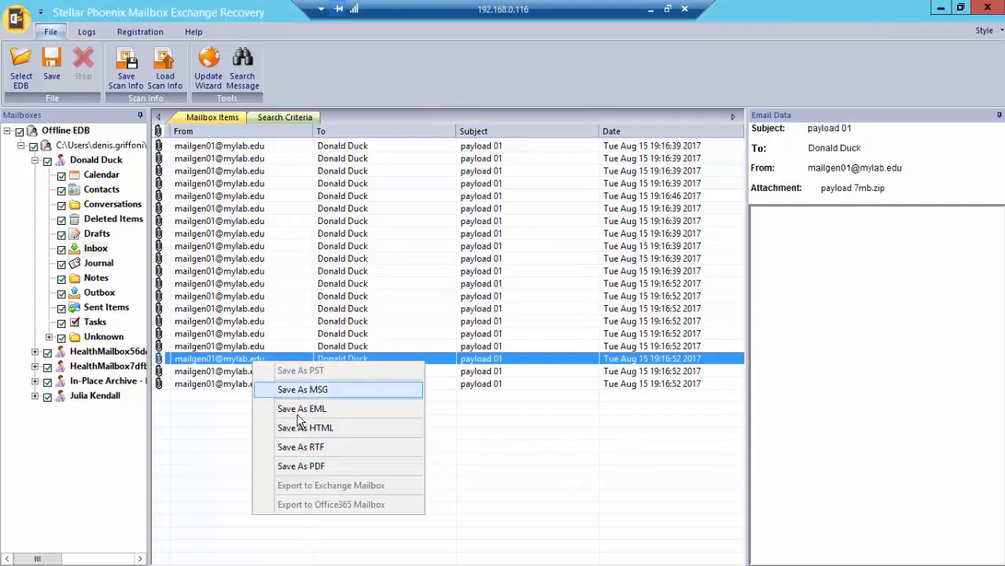
left_click(302, 390)
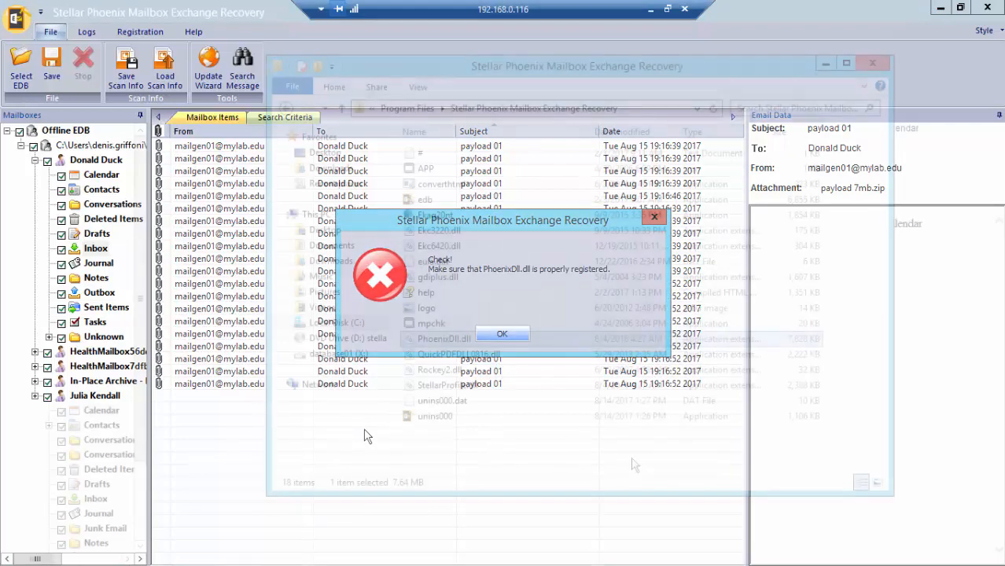
Step: In Command Prompt, cd to C:\Program Files\Stellar Phoenix Mailbox Exchange Recovery and run dir *.dll
left_click(503, 333)
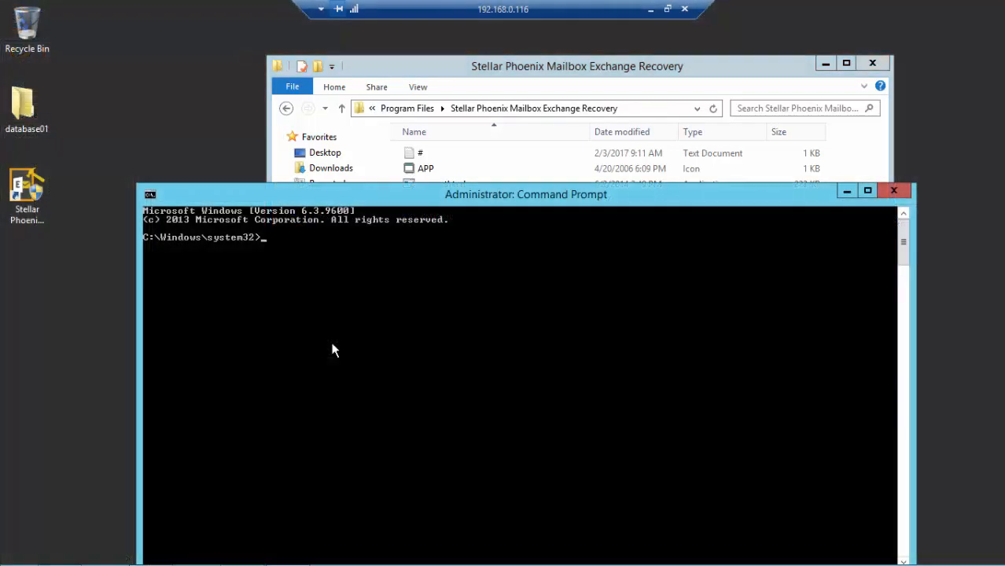
type("cd\\")
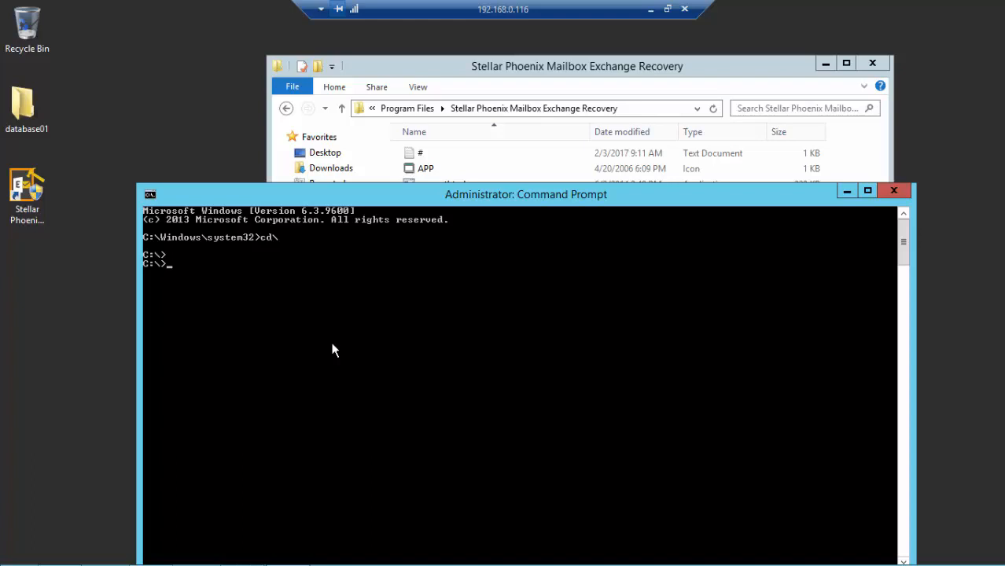
right_click(333, 349)
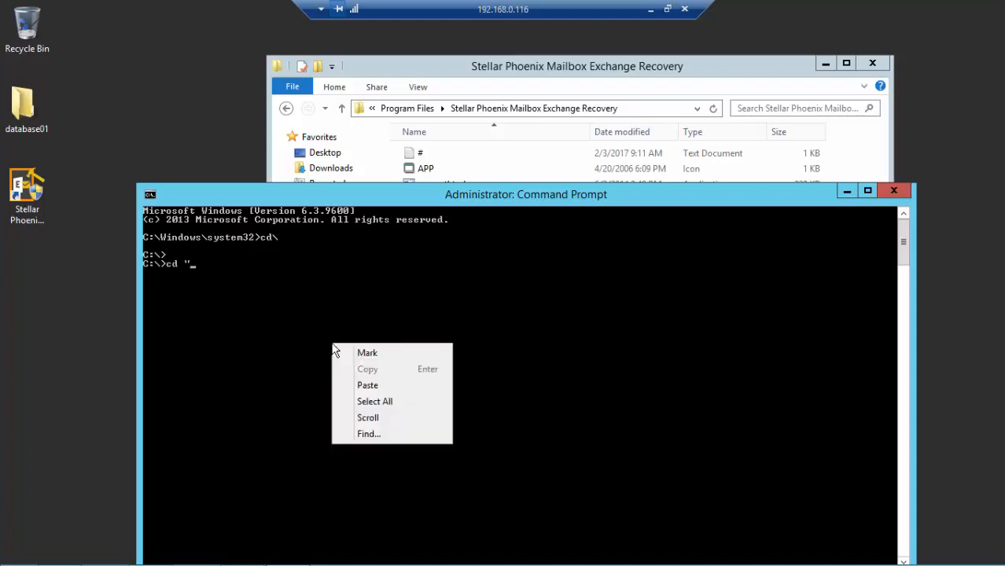
left_click(368, 385)
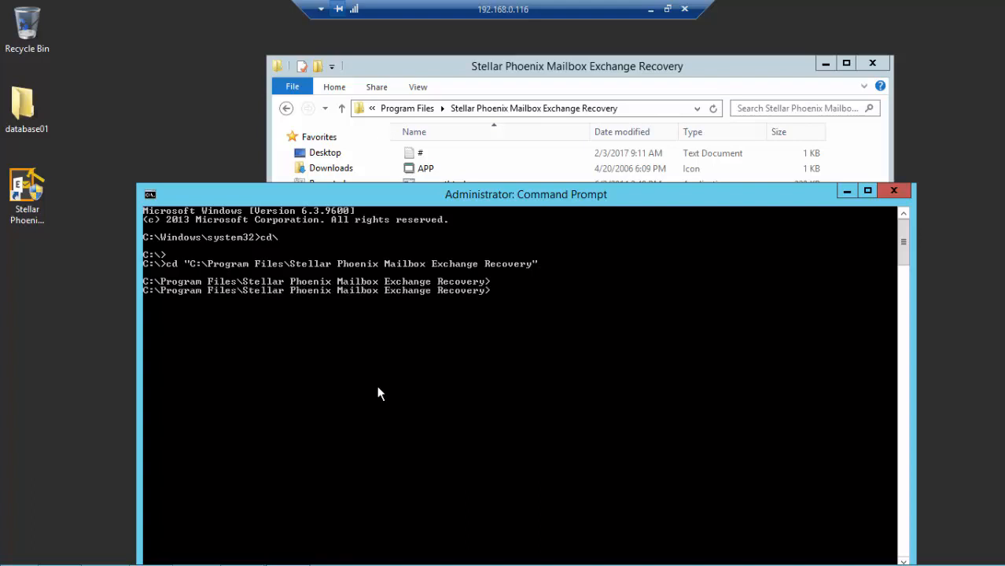
type("dir *.dll")
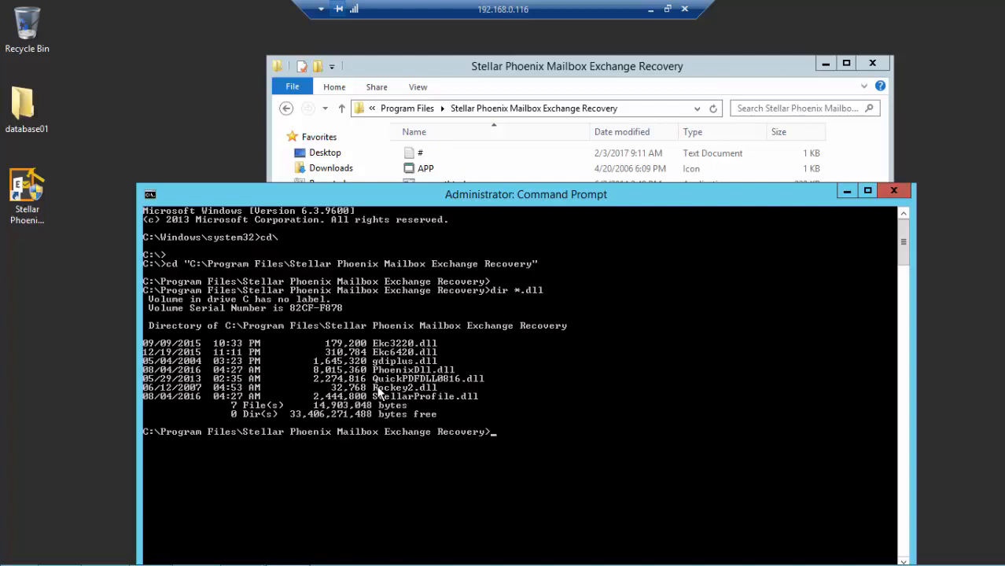
mouse_move(380, 393)
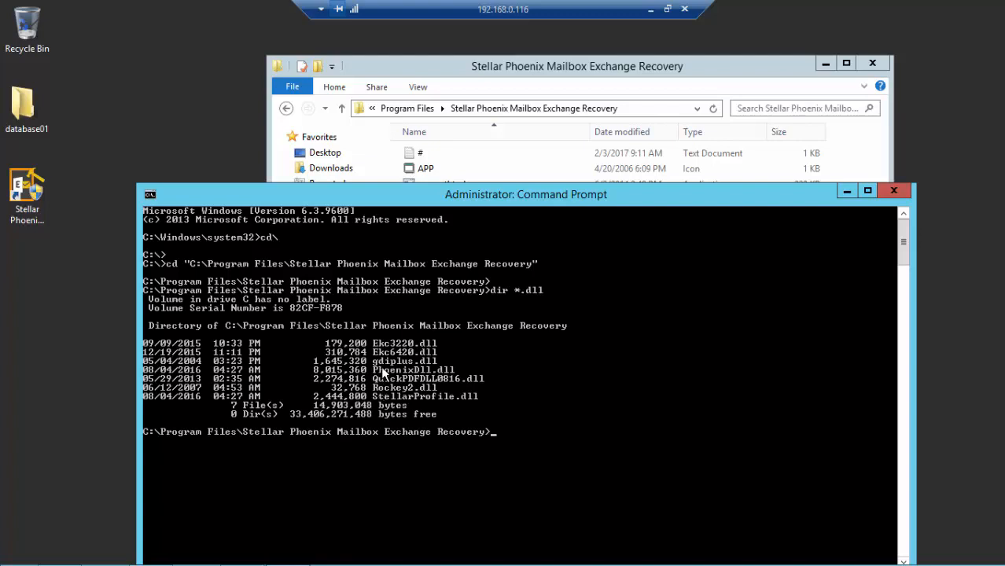
Step: Select PhoenixDll.dll in the listing and start a regsvr32 command to register it
left_click(400, 378)
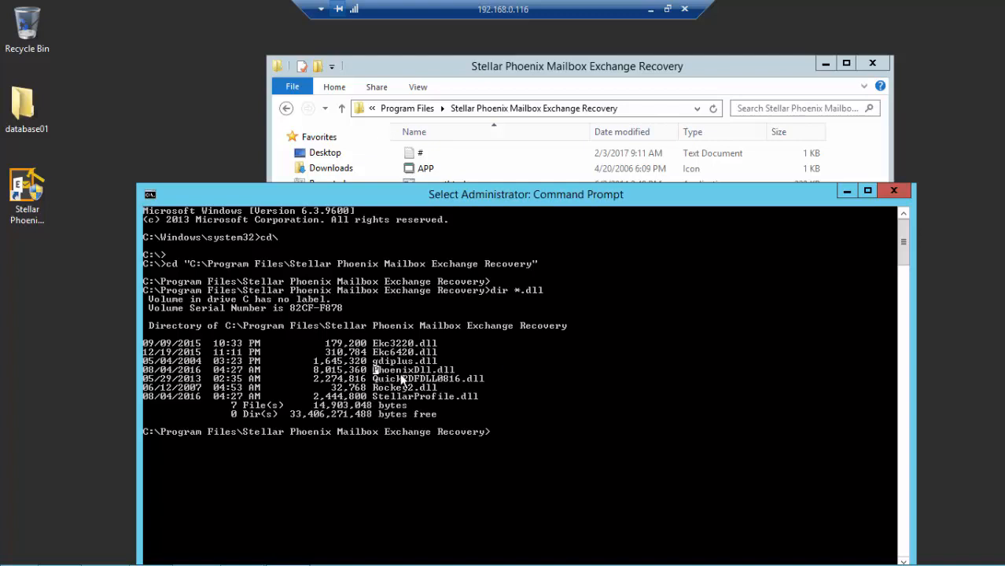
double_click(412, 369)
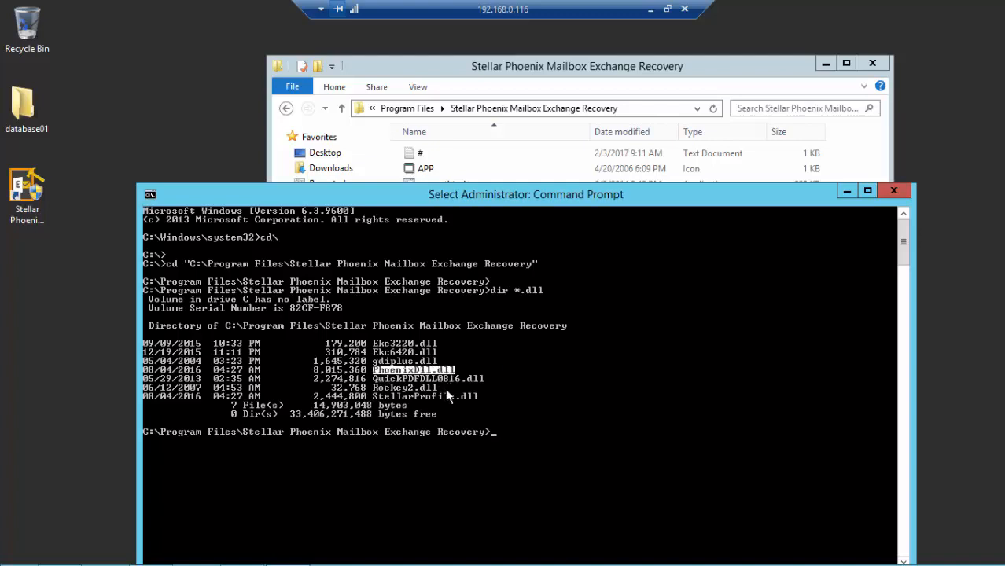
type("regsvr32")
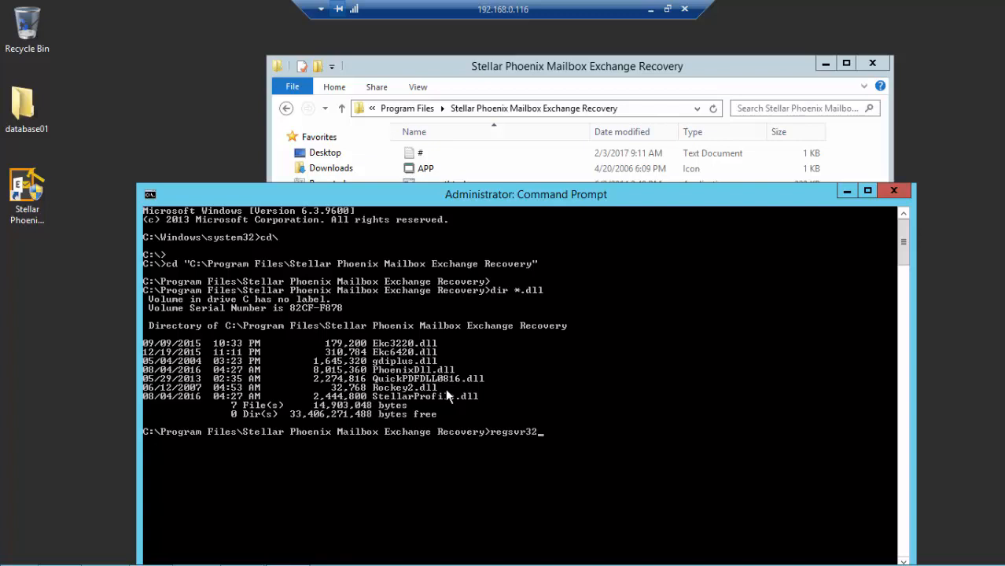
right_click(551, 431)
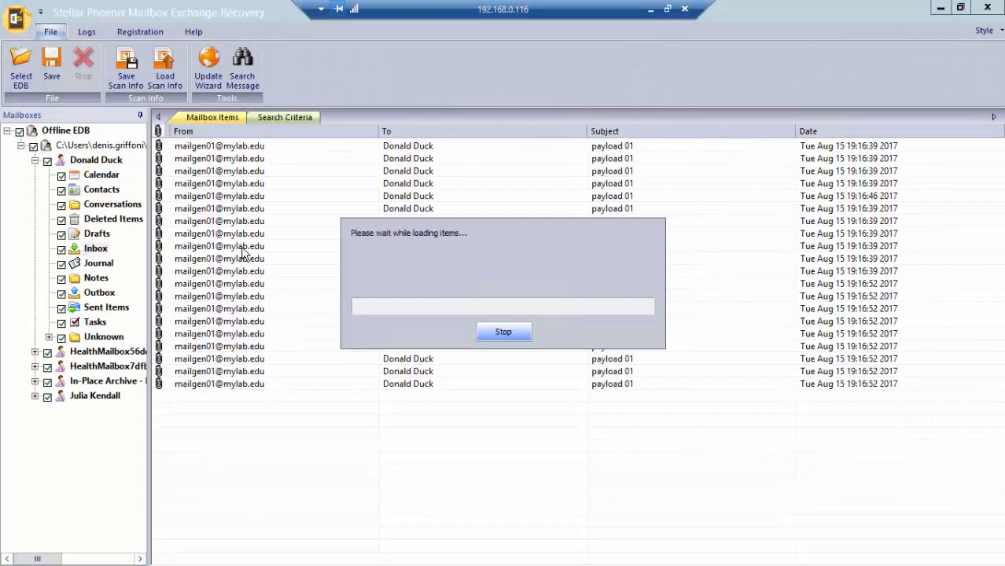
Step: Bring up the item options while mailbox items load, triggering the PhoenixDll.dll registration warning
right_click(219, 245)
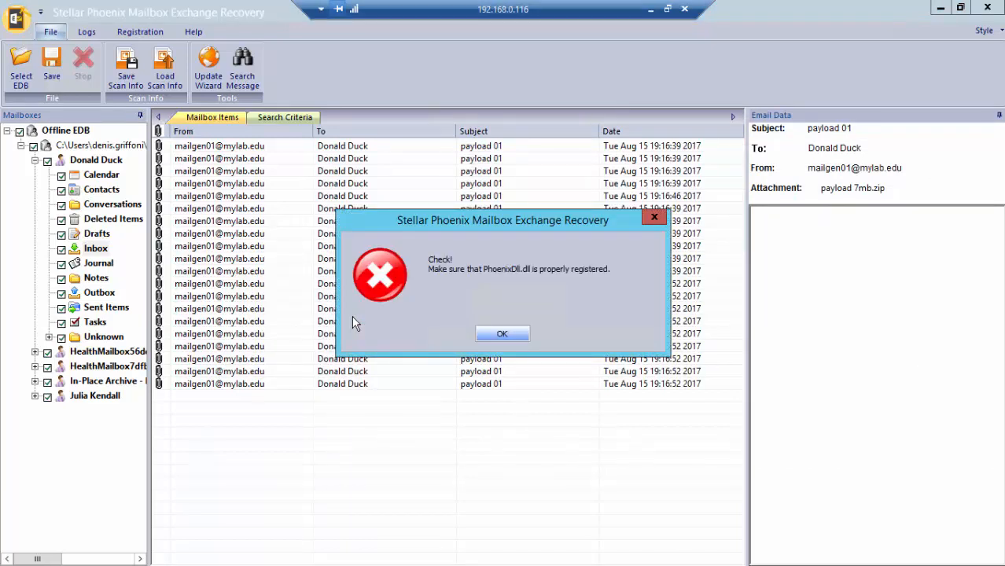
mouse_move(352, 325)
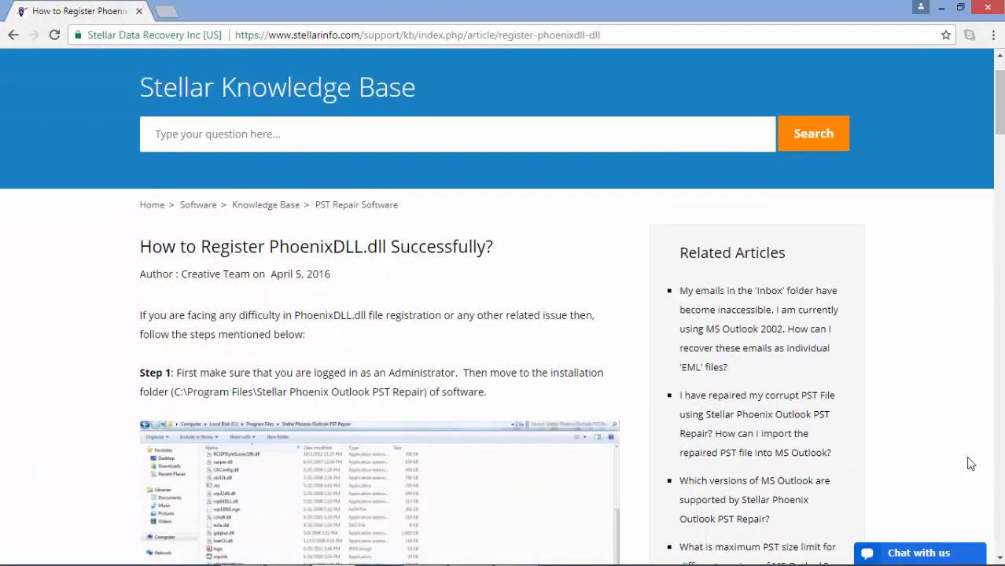
Step: Scroll the 'How to Register PhoenixDLL.dll Successfully' article down to Step 2
scroll("down", 3)
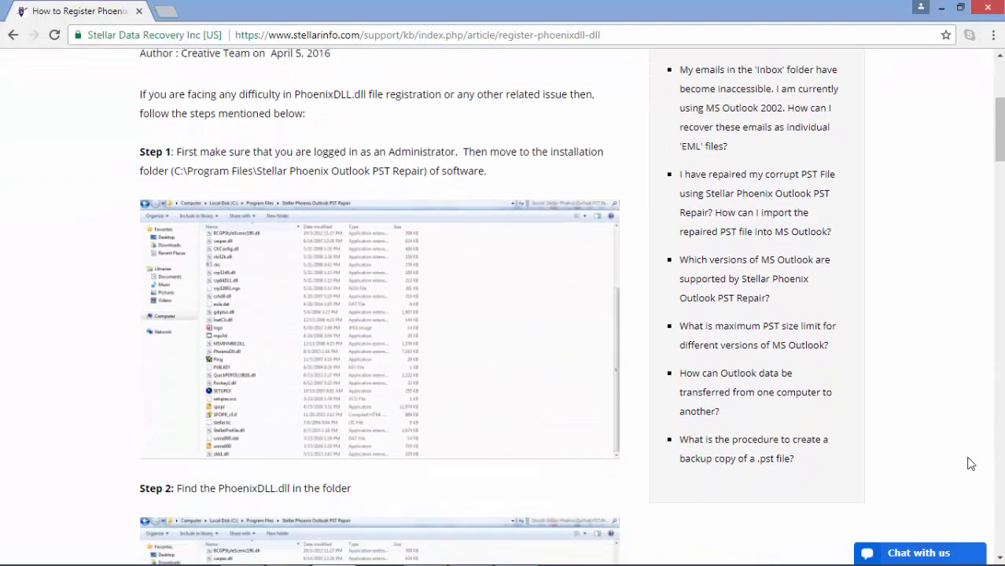
scroll("down", 3)
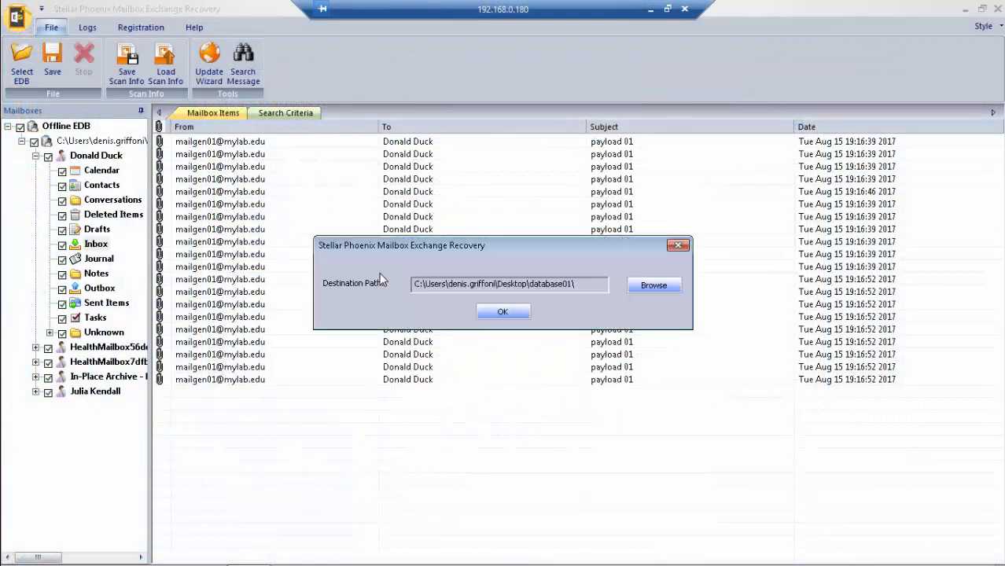
Step: Save the mail item into the Desktop 'mail recovered' folder and show it there as 'payload 01'
left_click(652, 285)
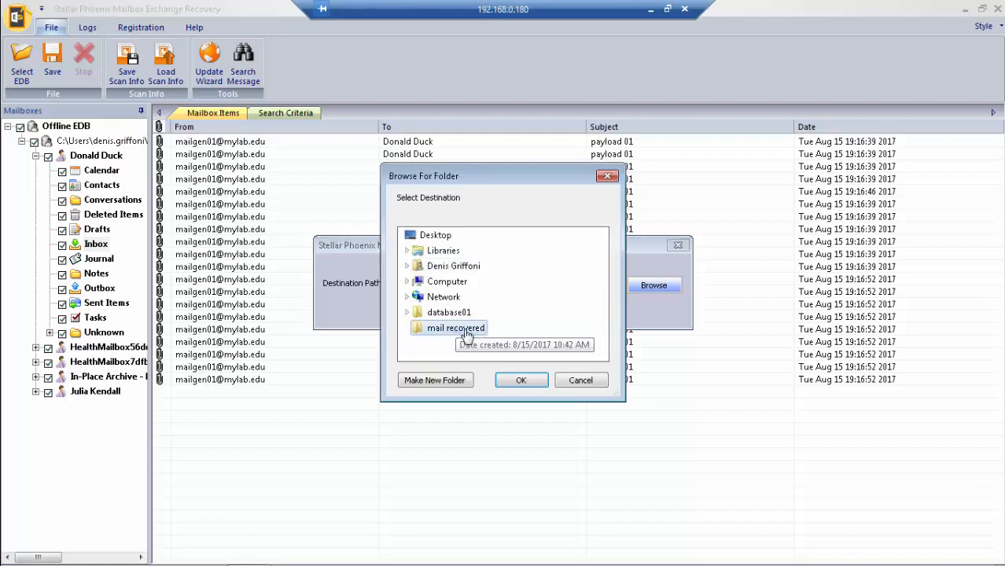
left_click(520, 379)
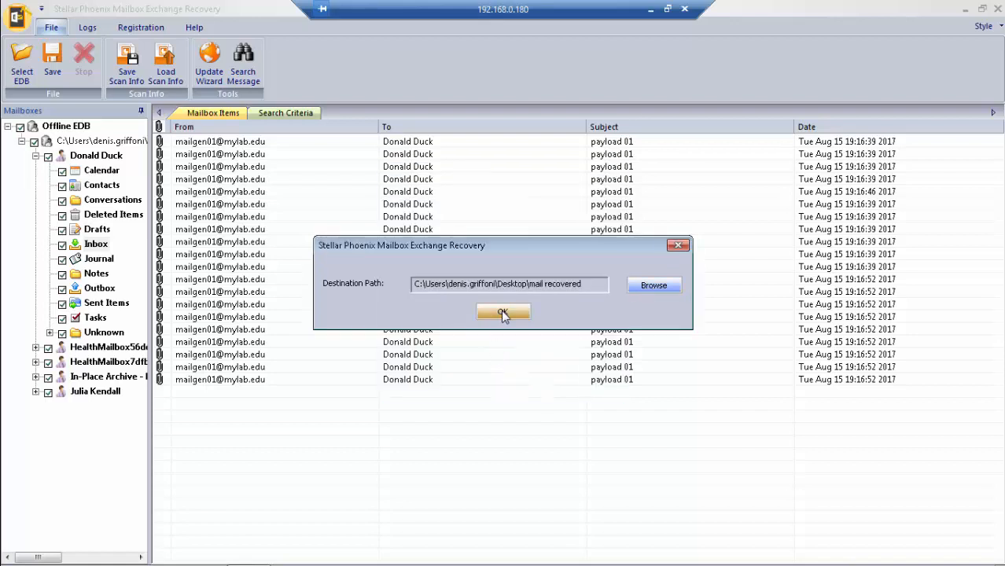
left_click(503, 311)
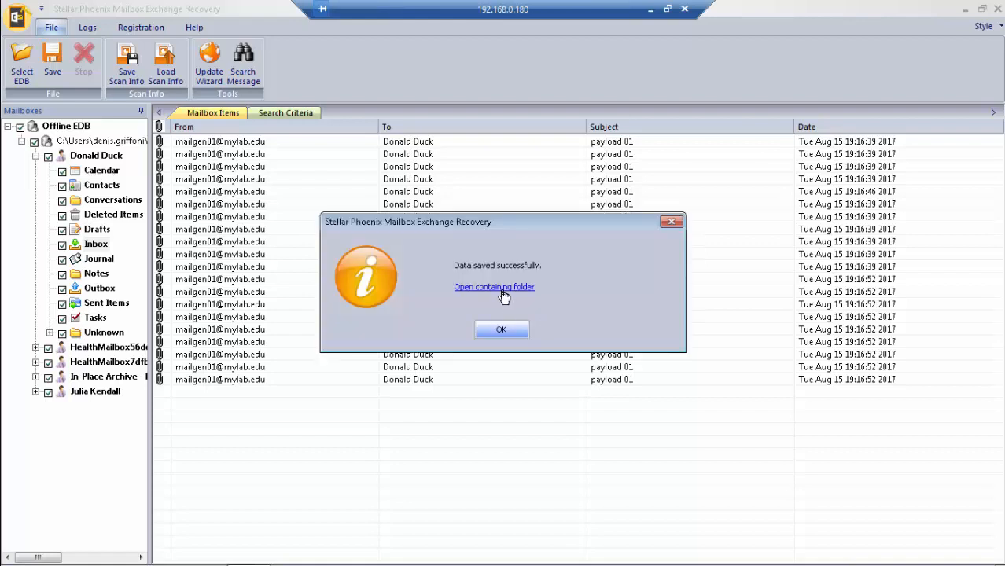
left_click(493, 287)
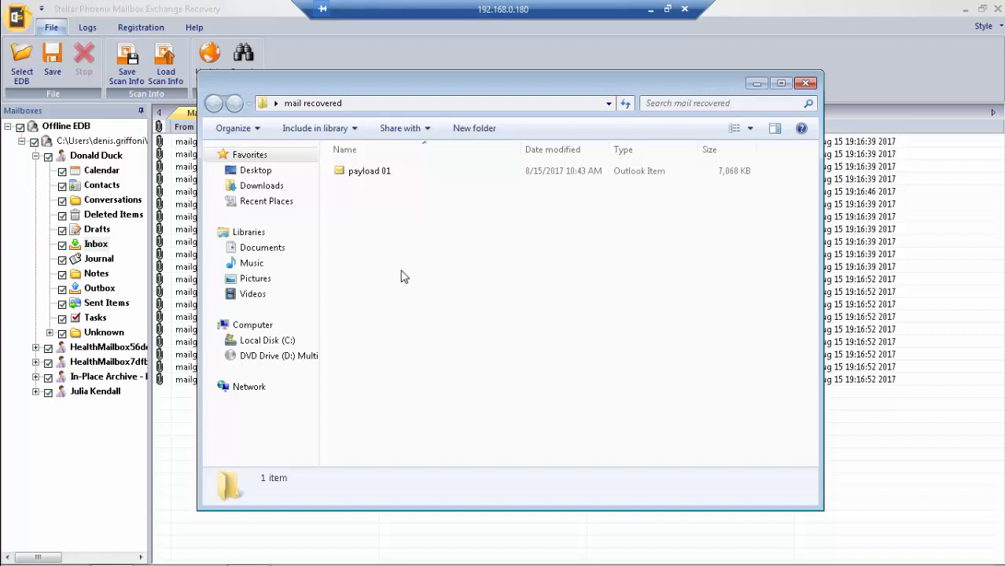
Step: View the saved payload 01 message in Outlook and open its payload 7mb.zip attachment
double_click(369, 169)
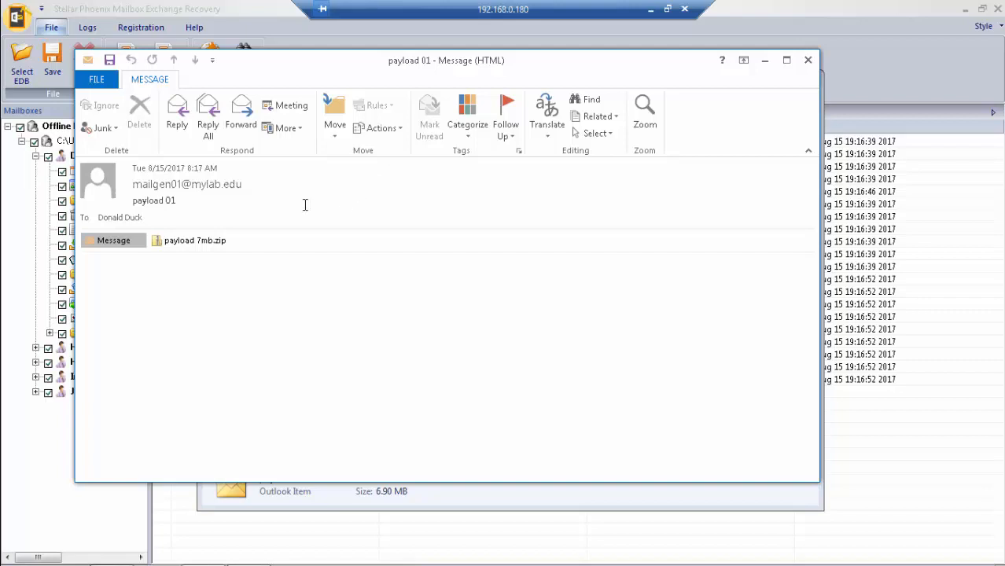
double_click(193, 239)
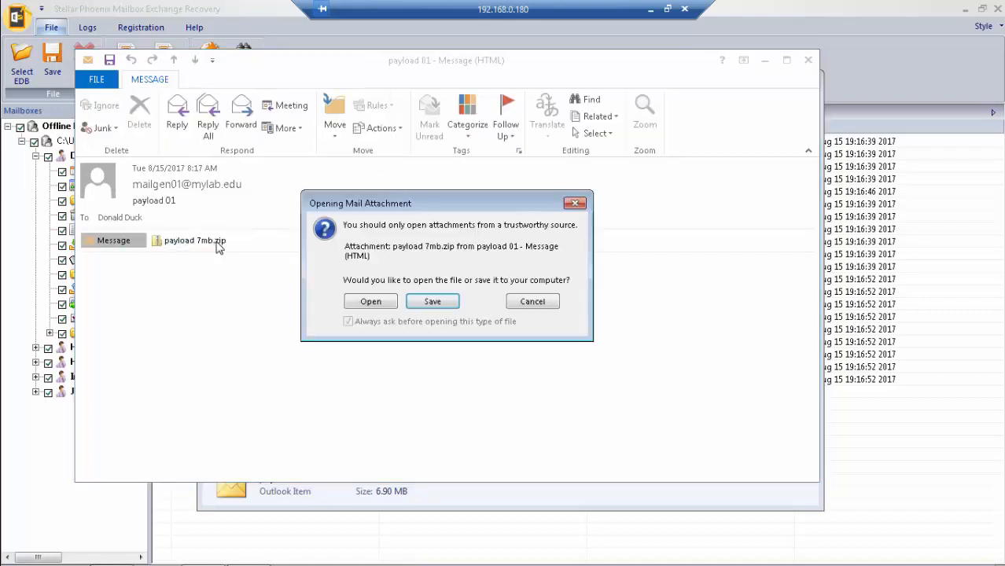
left_click(371, 302)
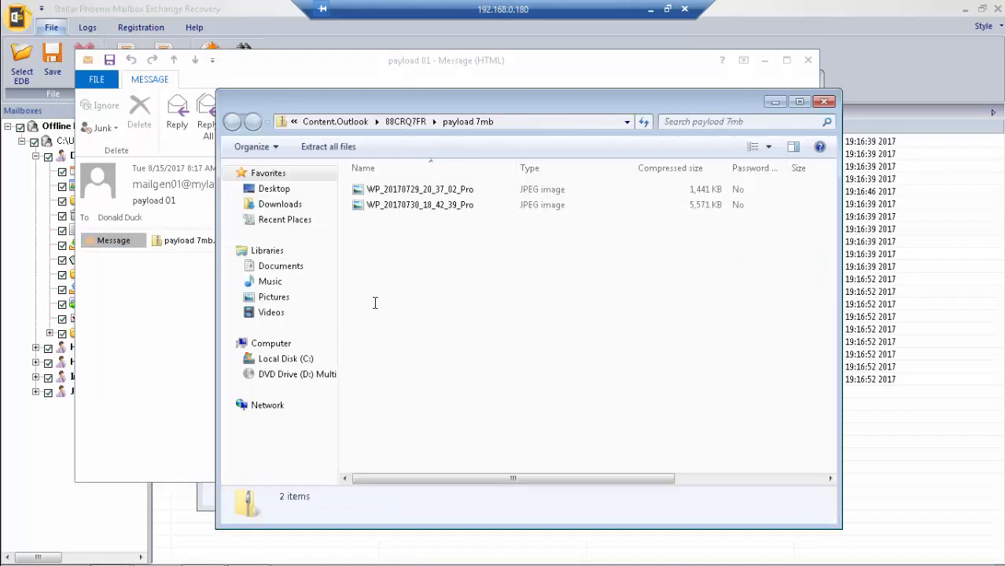
Step: View the second JPEG, WP_20170730_18_42_39_Pro, inside the zip archive
left_click(418, 204)
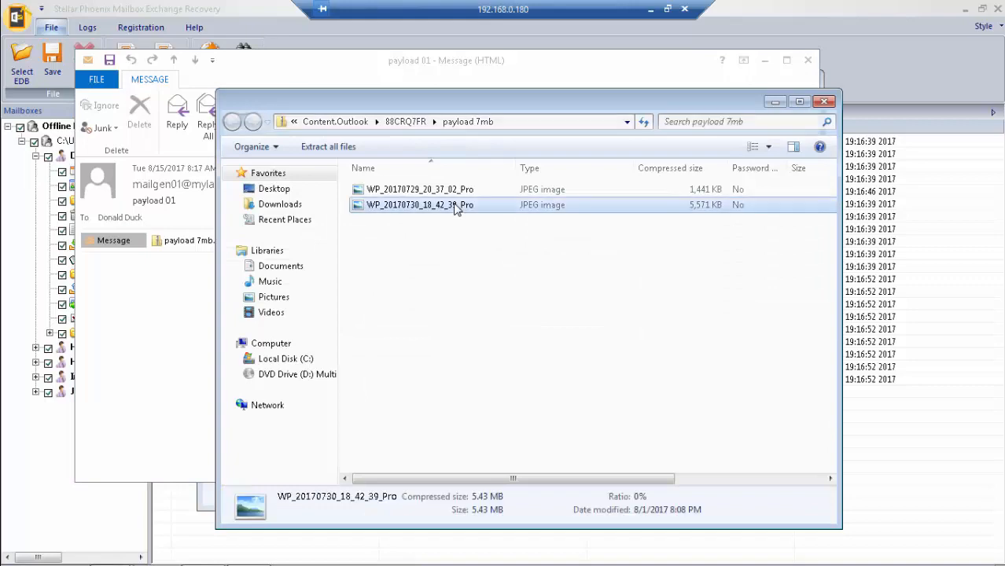
double_click(420, 205)
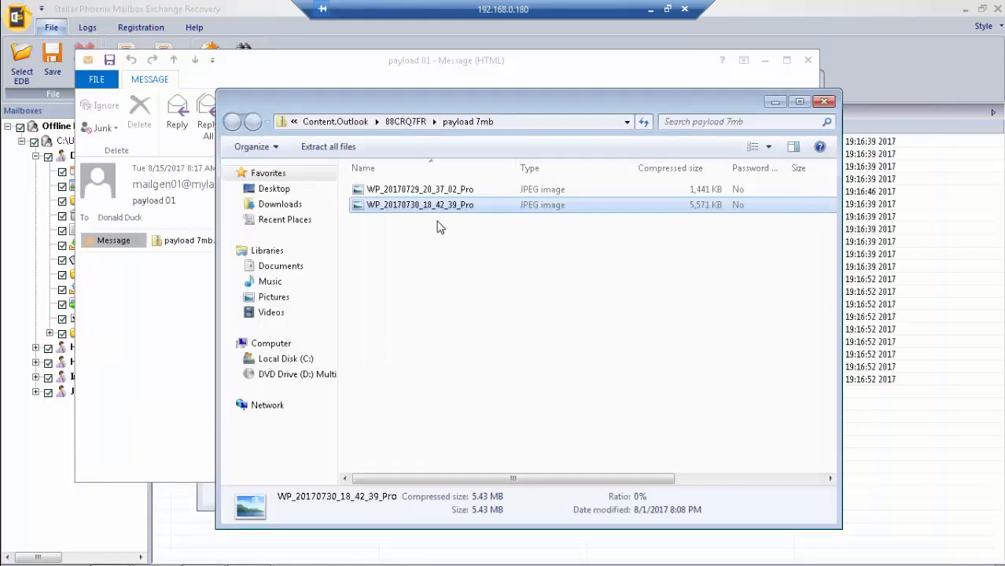
double_click(419, 189)
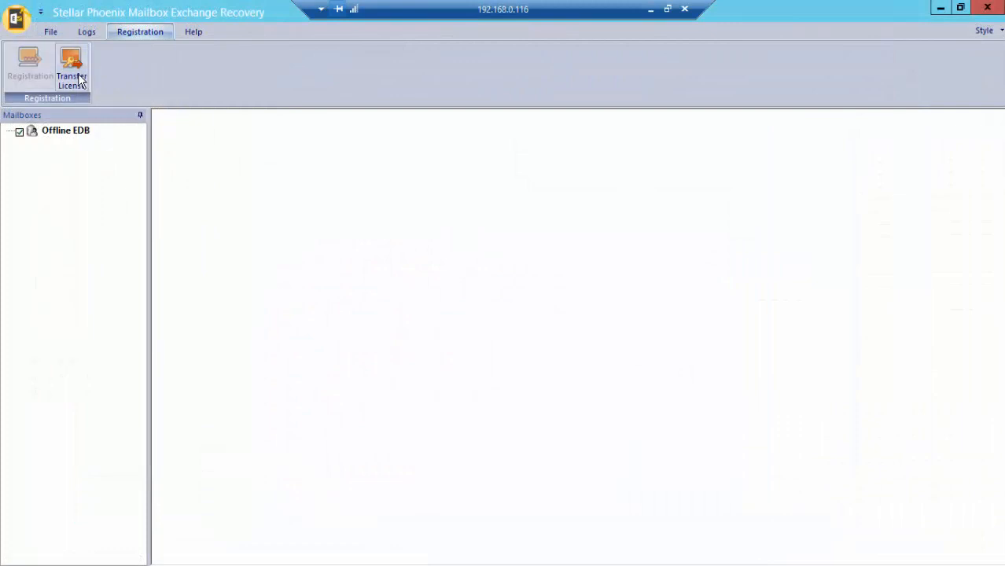
Step: Start offline registration with an existing key and copy the registration ID from the form
left_click(71, 66)
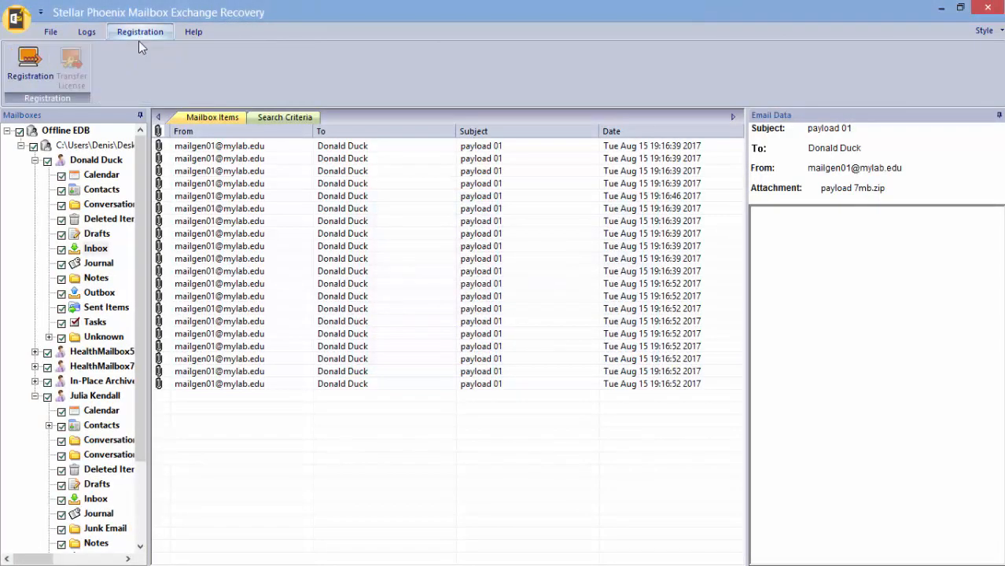
left_click(29, 66)
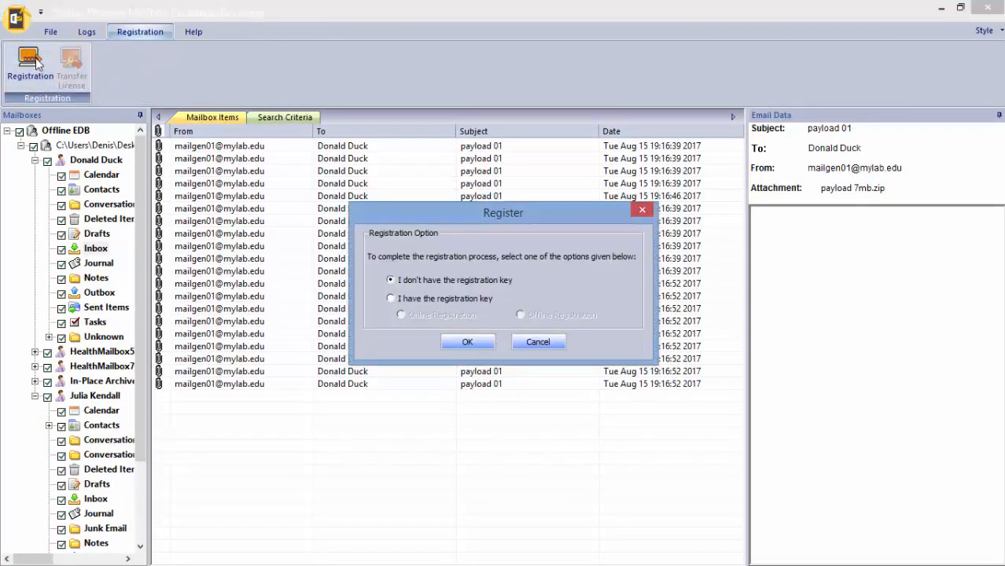
left_click(390, 299)
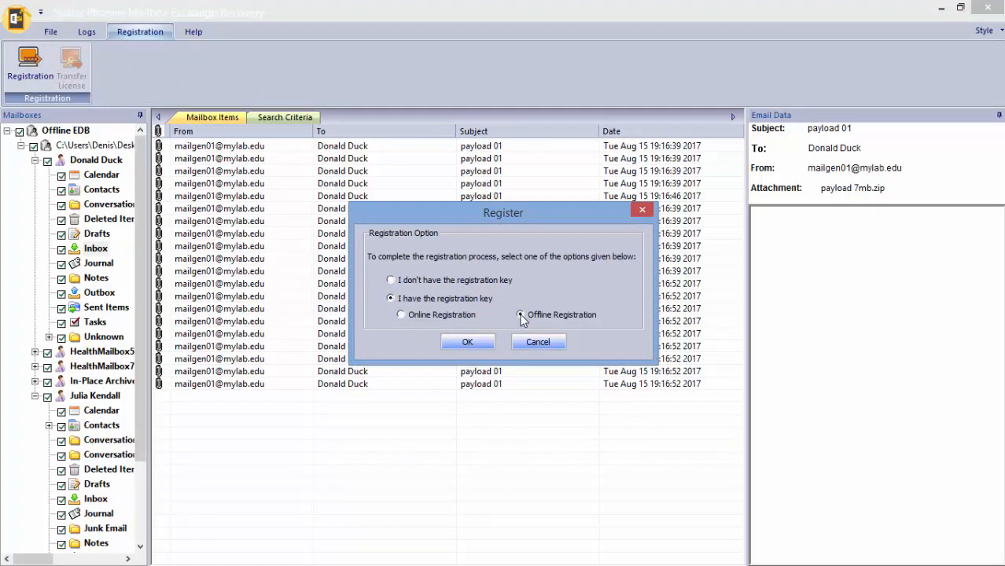
left_click(518, 315)
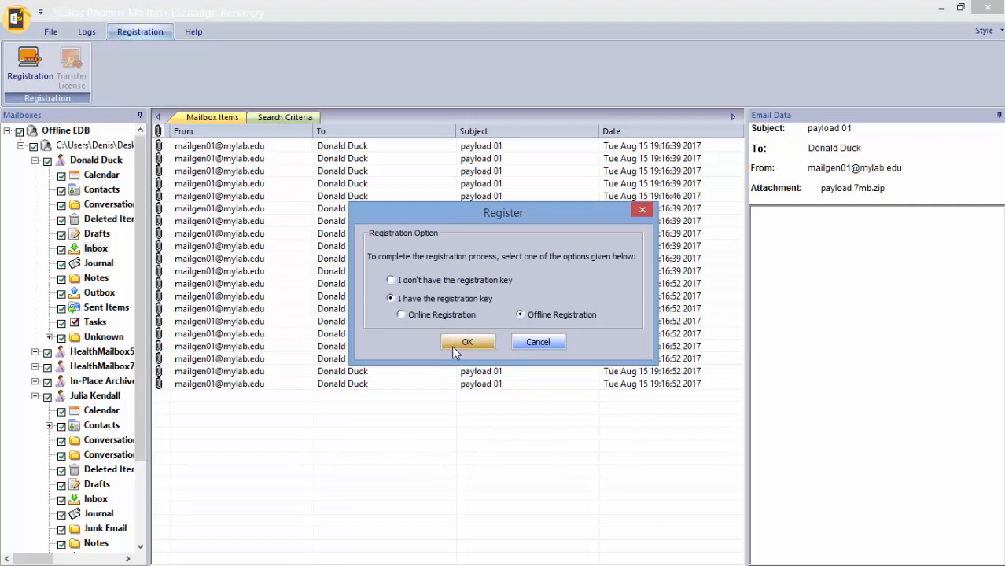
left_click(468, 343)
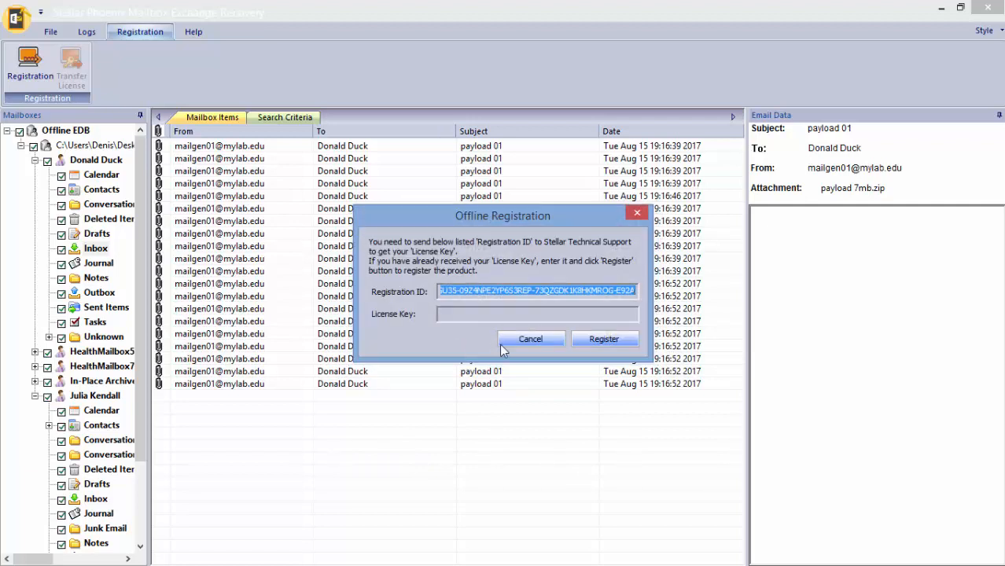
right_click(538, 289)
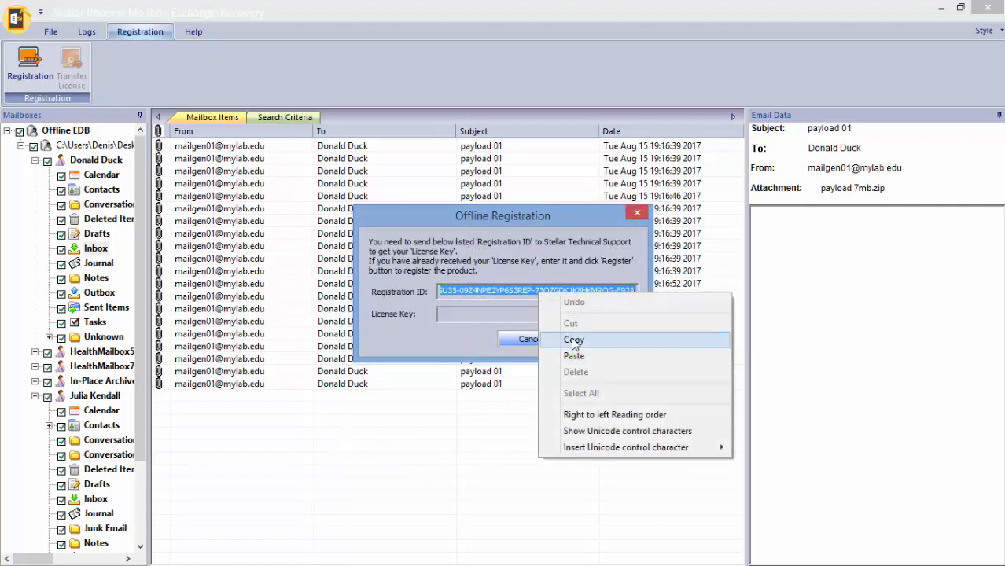
left_click(574, 340)
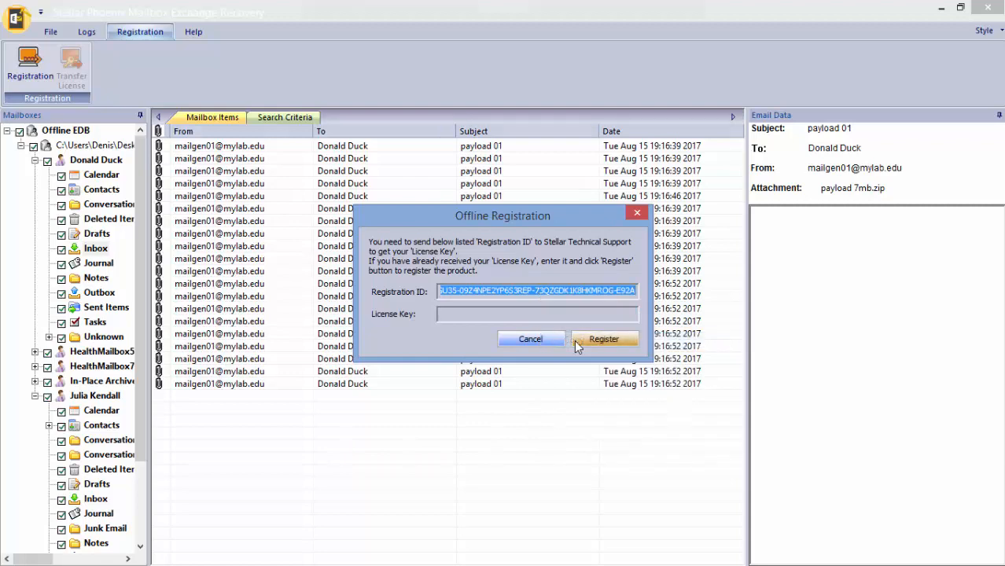
left_click(70, 66)
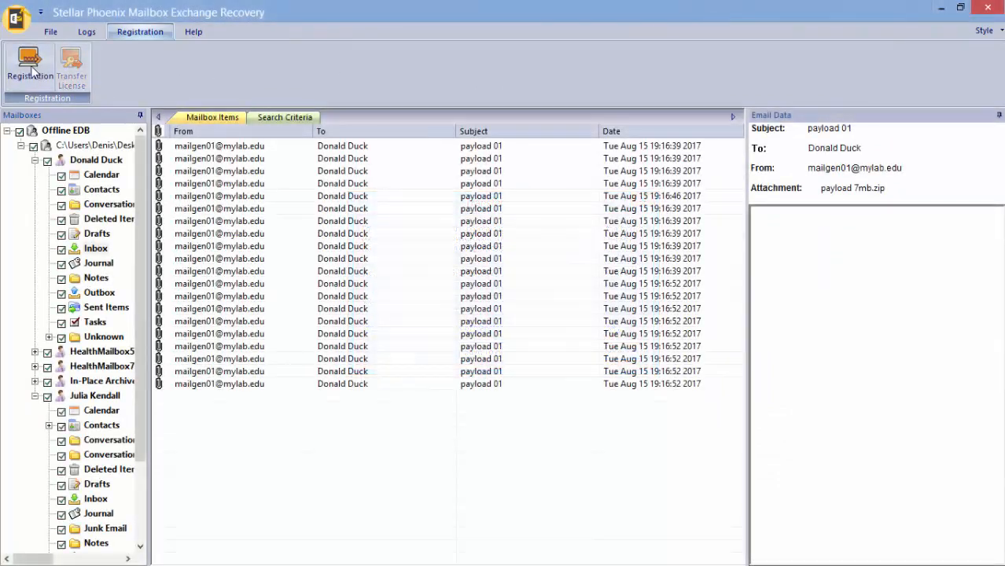
Step: Complete offline activation with the license key and dismiss the activation complete message
left_click(28, 70)
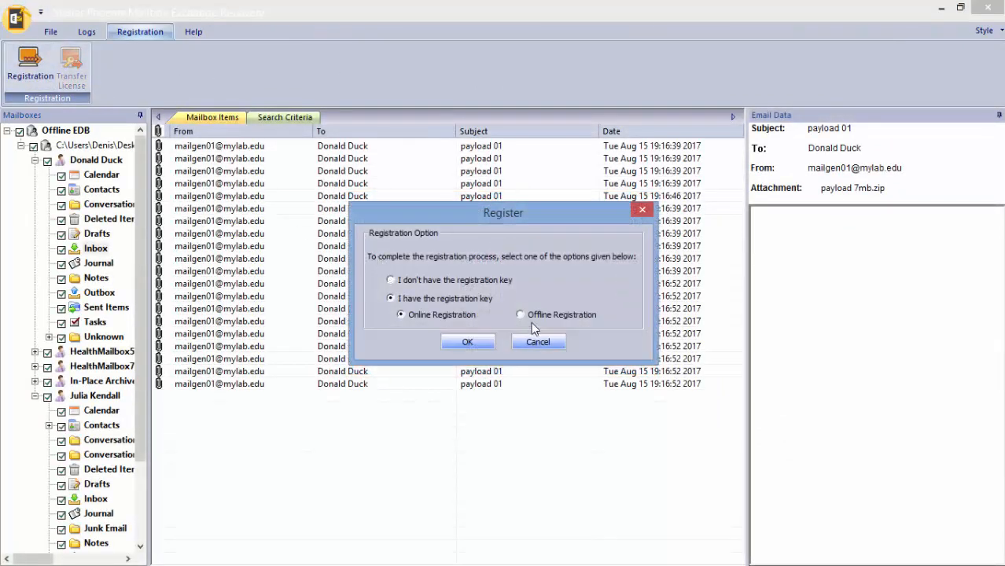
left_click(519, 315)
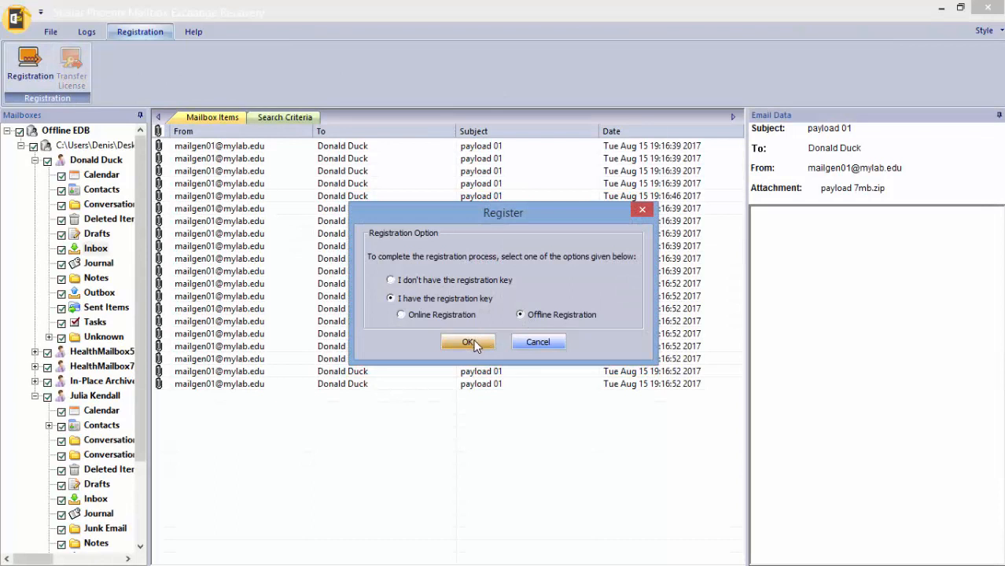
left_click(468, 341)
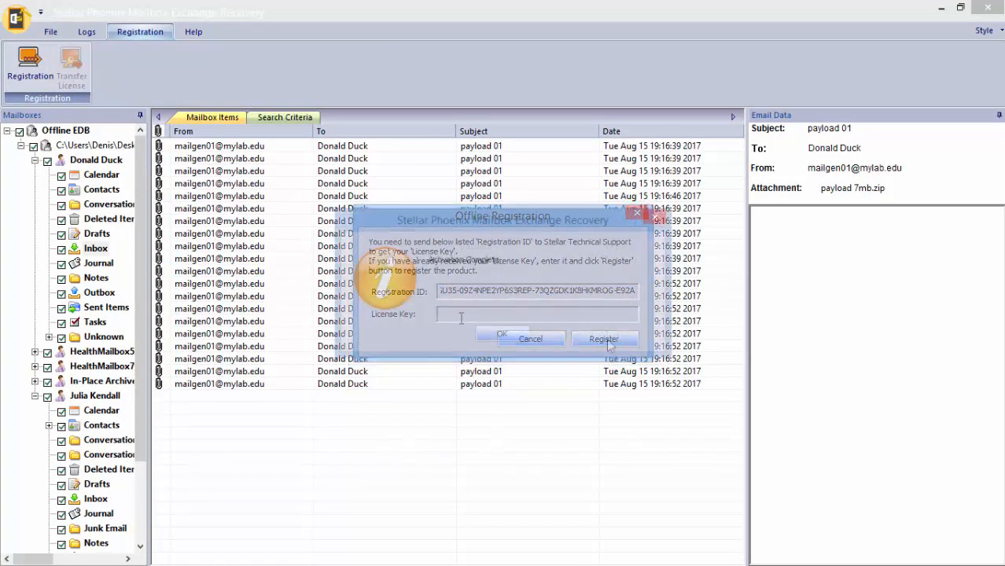
left_click(603, 340)
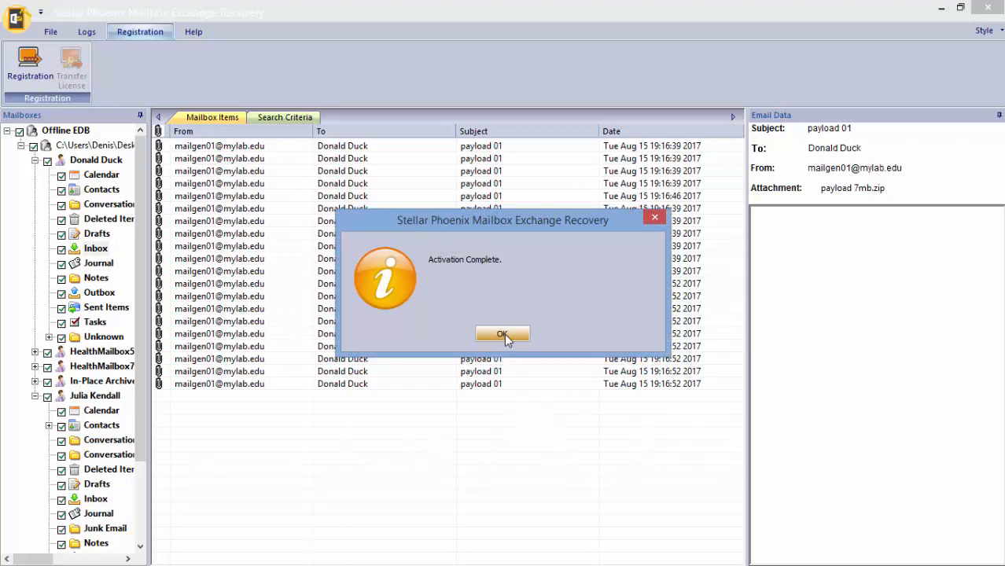
left_click(503, 333)
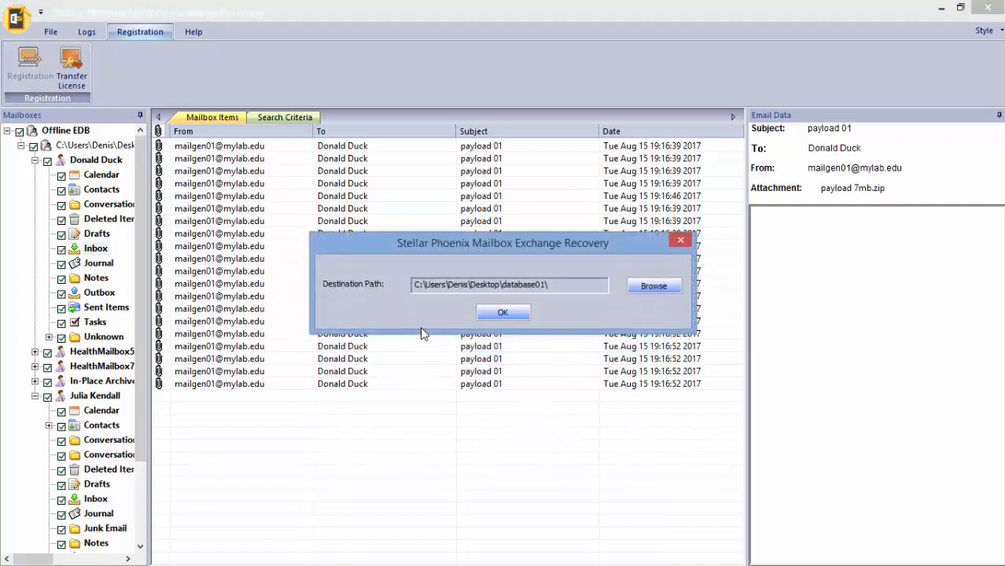
Step: Save the payload 01 message into the Desktop 'stellar mail' folder
left_click(653, 287)
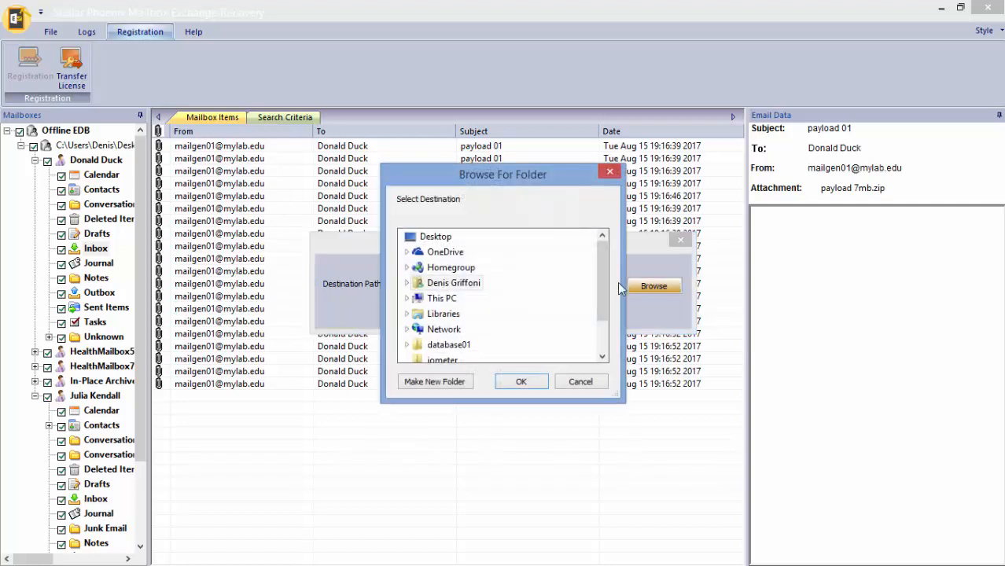
scroll("down", 3)
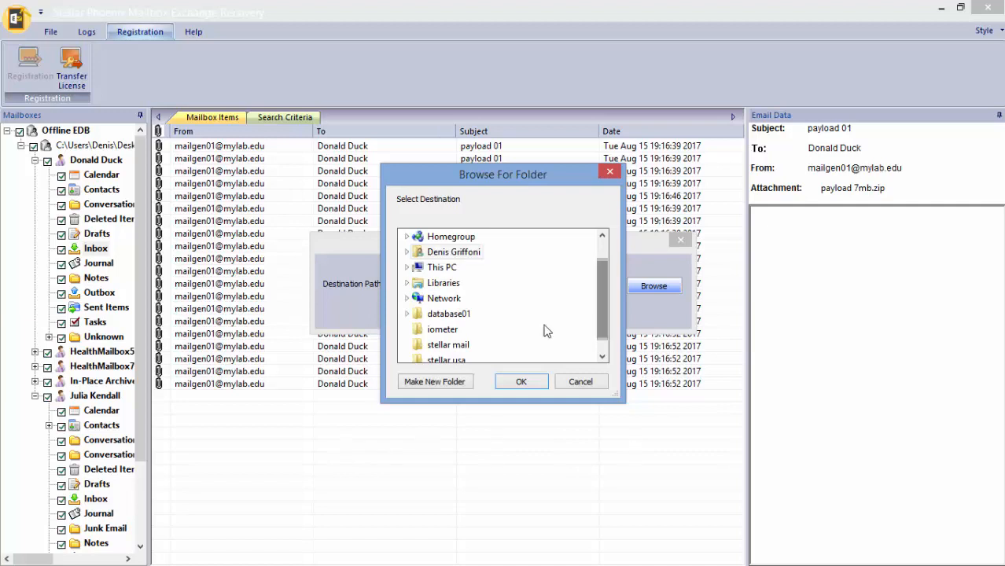
left_click(447, 344)
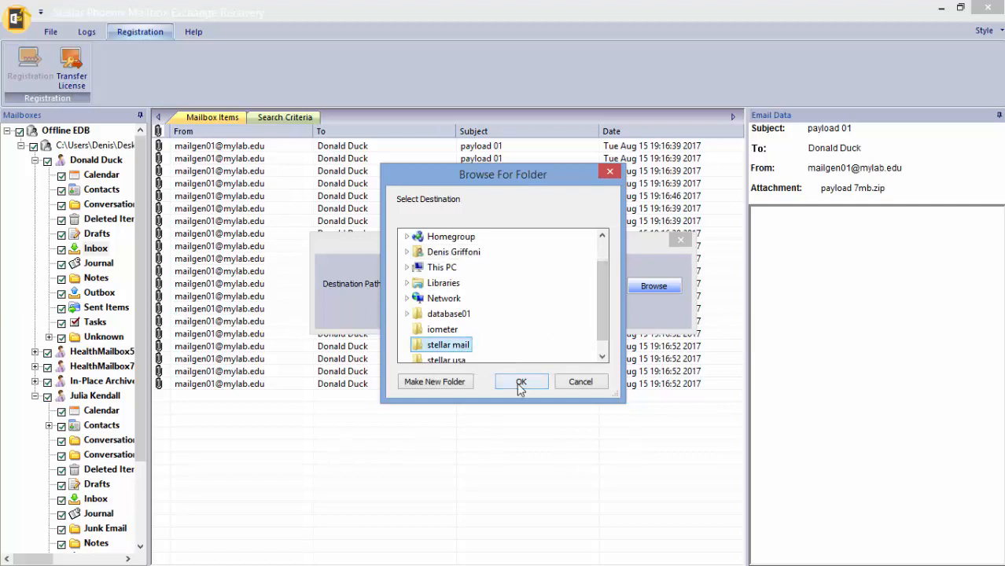
left_click(520, 382)
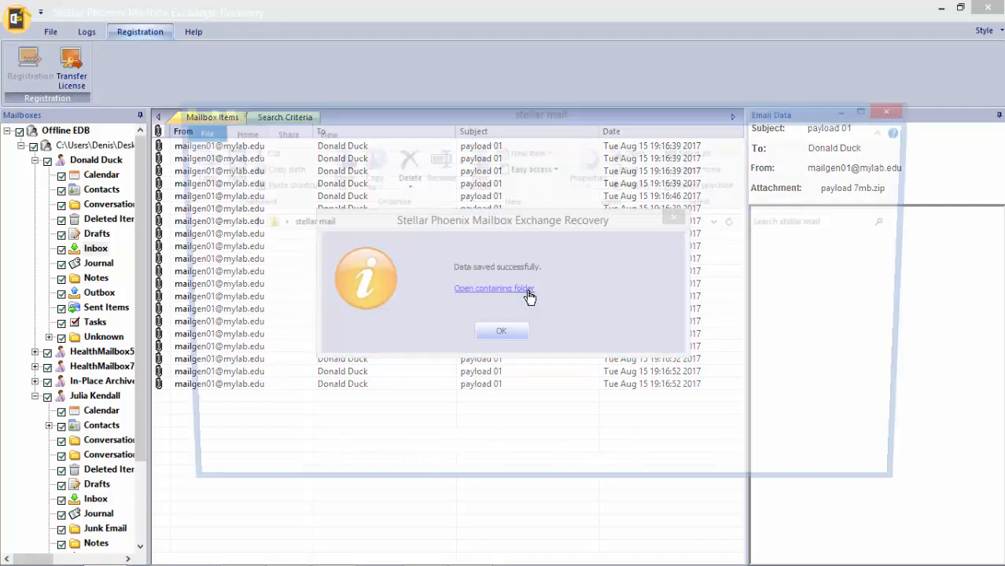
Step: View the payload 01 PDF in 'stellar mail', then save the Outlook item alongside it and show the folder
left_click(493, 288)
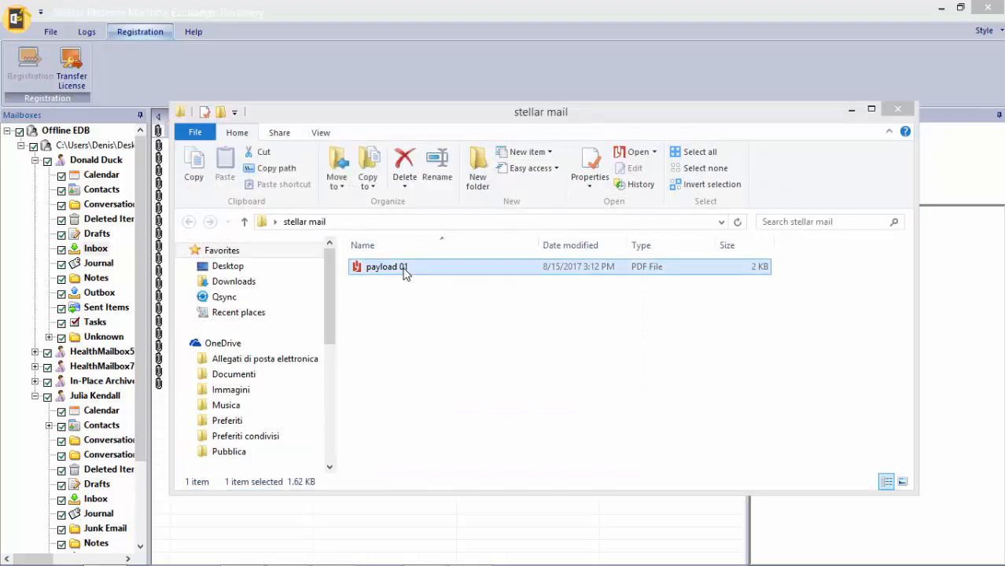
double_click(385, 267)
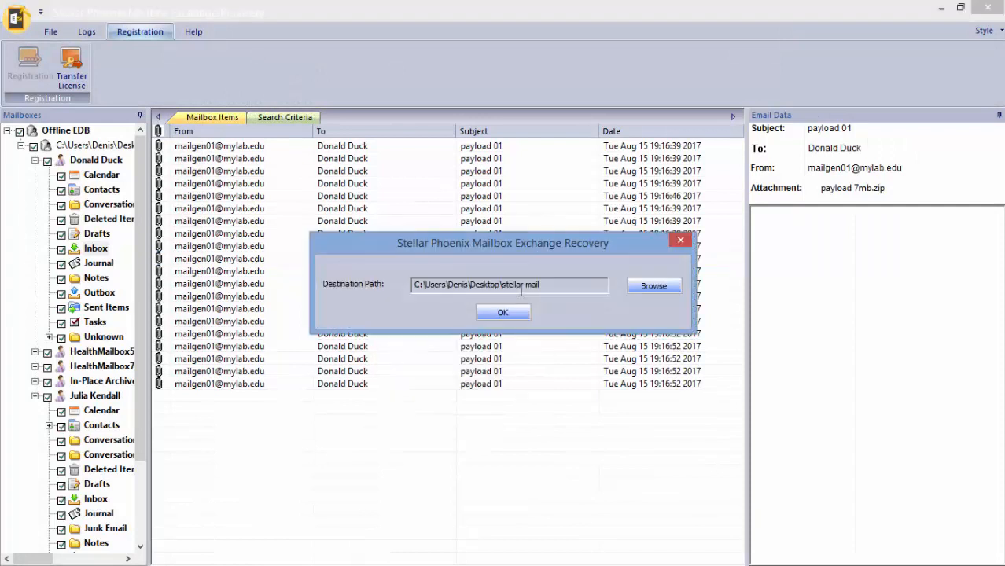
left_click(503, 312)
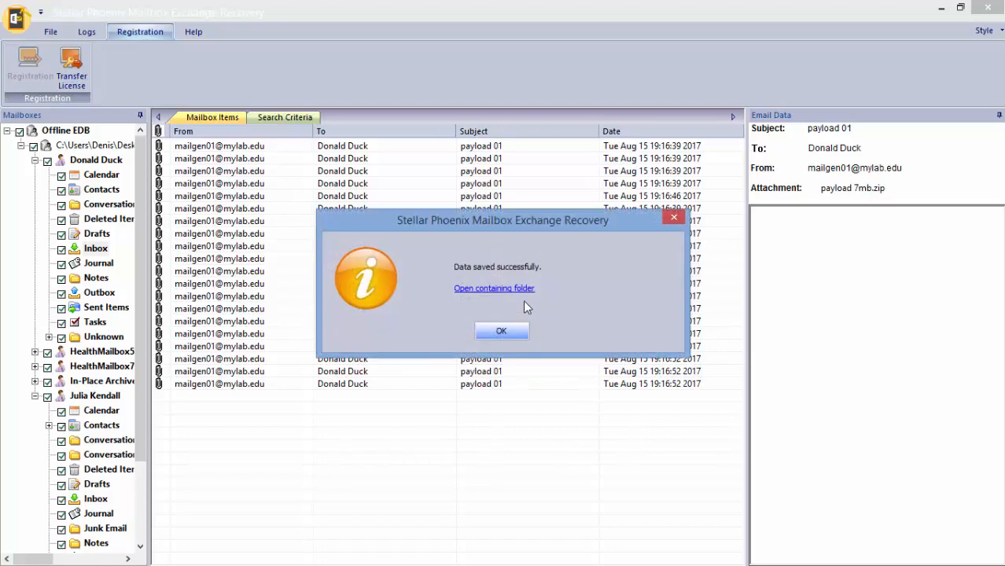
left_click(494, 287)
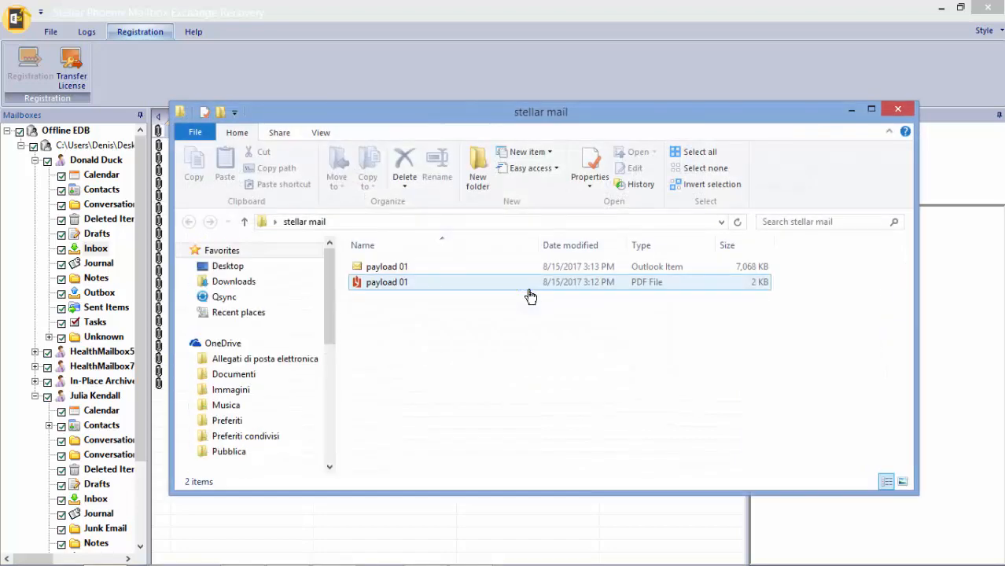
Step: Check the payload 7mb zip and its extracted folder inside 'stellar mail'
left_click(386, 266)
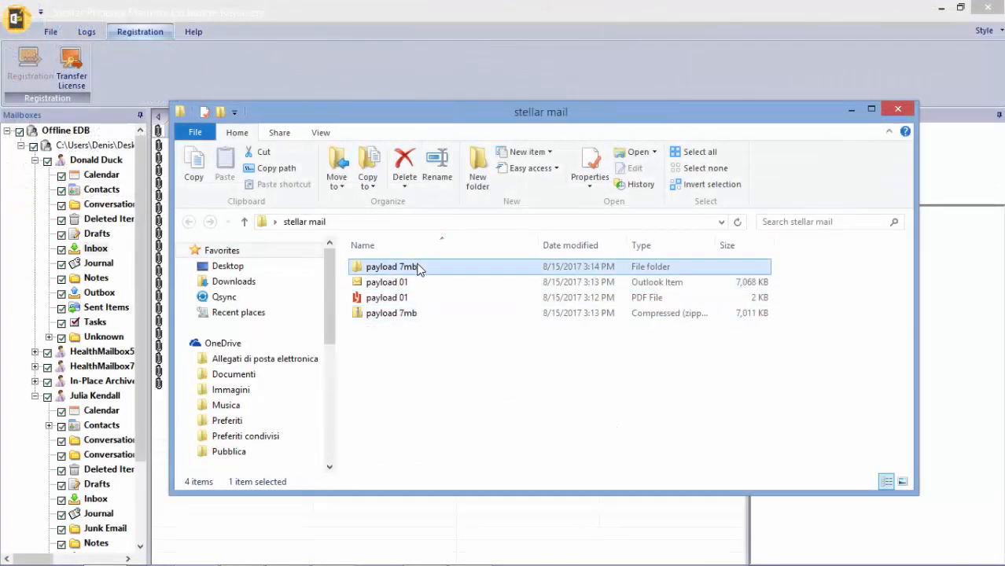
double_click(390, 268)
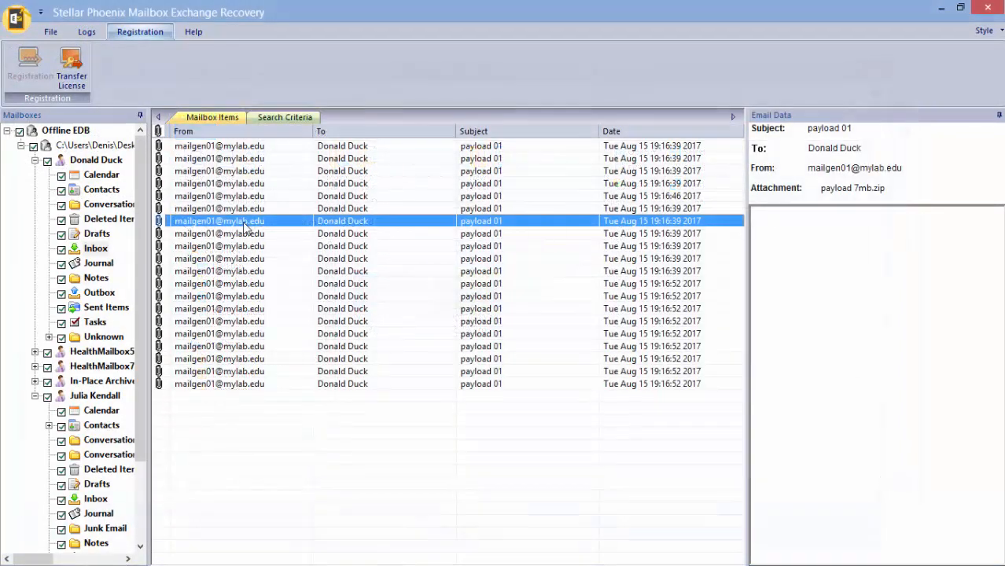
Step: Save payload 01 as RTF into 'stellar mail' and view the Rich Text Format file there
right_click(218, 220)
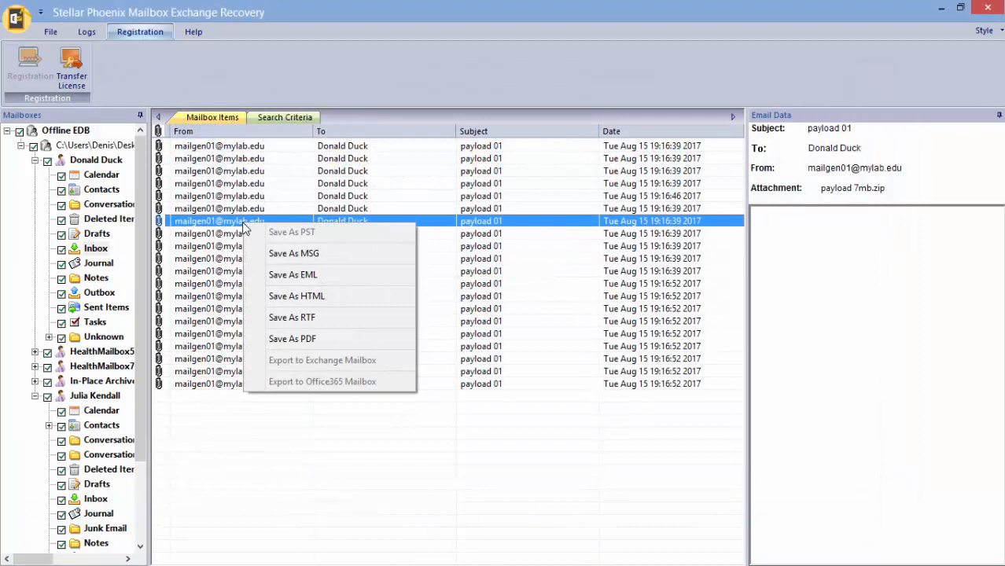
mouse_move(381, 324)
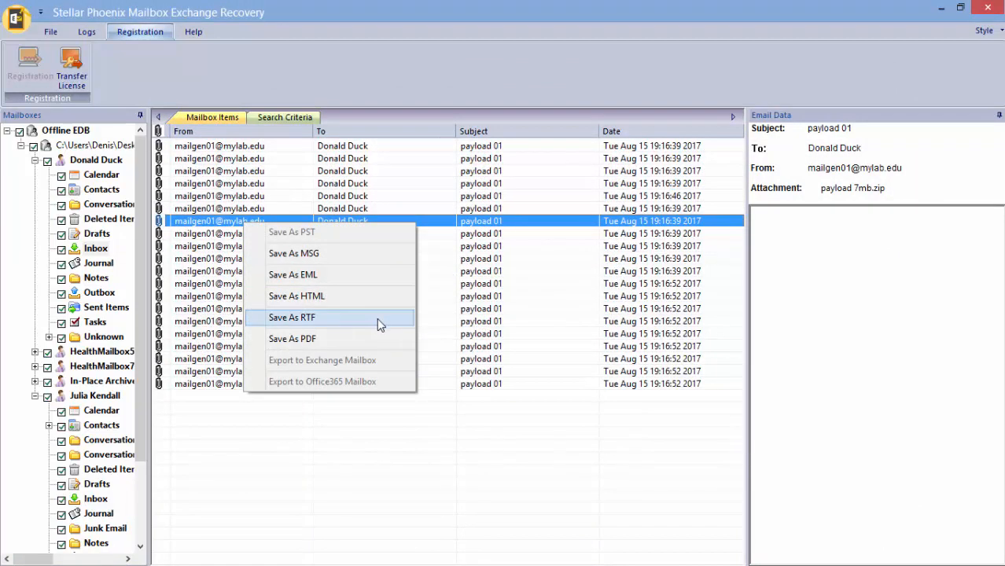
left_click(292, 317)
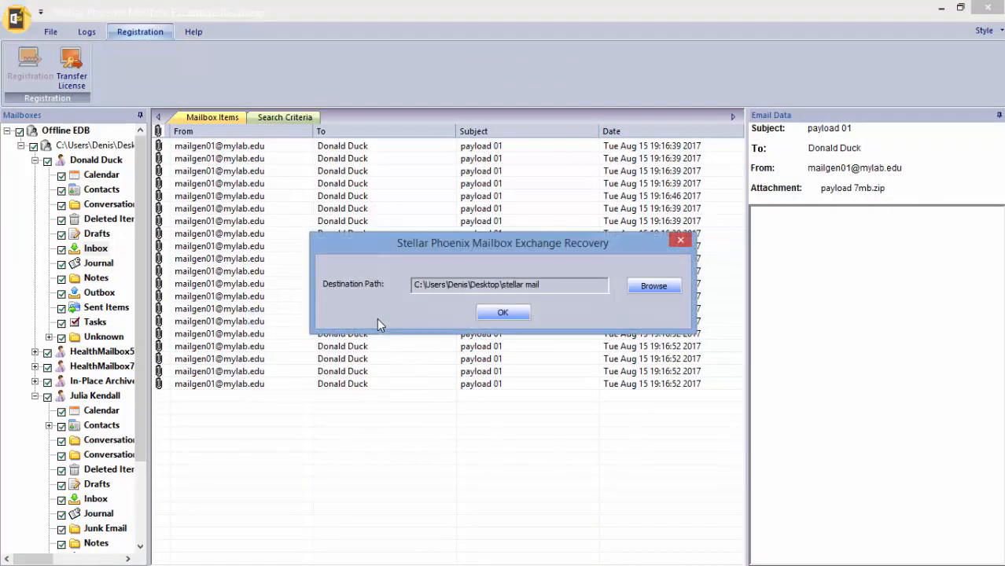
left_click(503, 311)
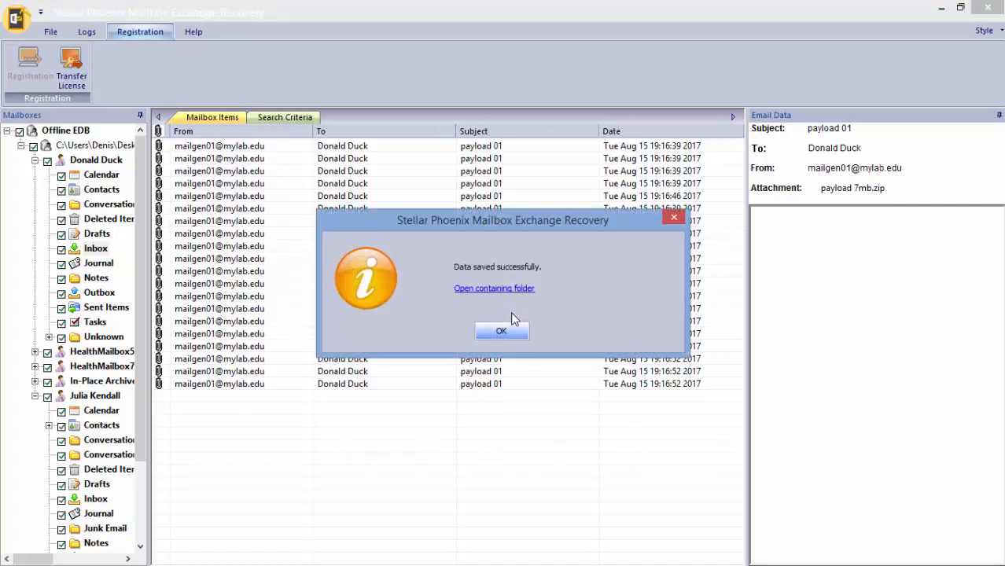
mouse_move(525, 297)
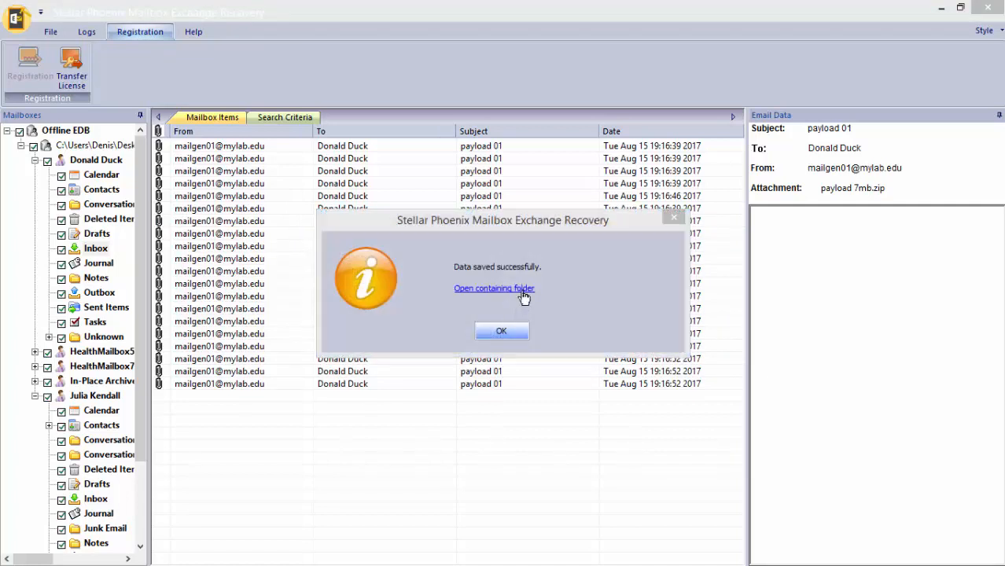
left_click(494, 288)
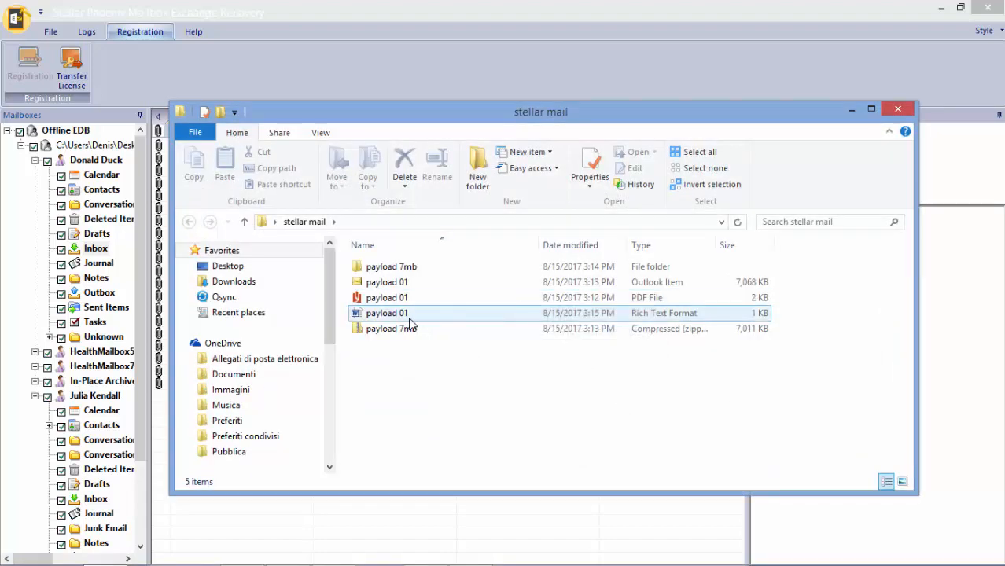
left_click(387, 313)
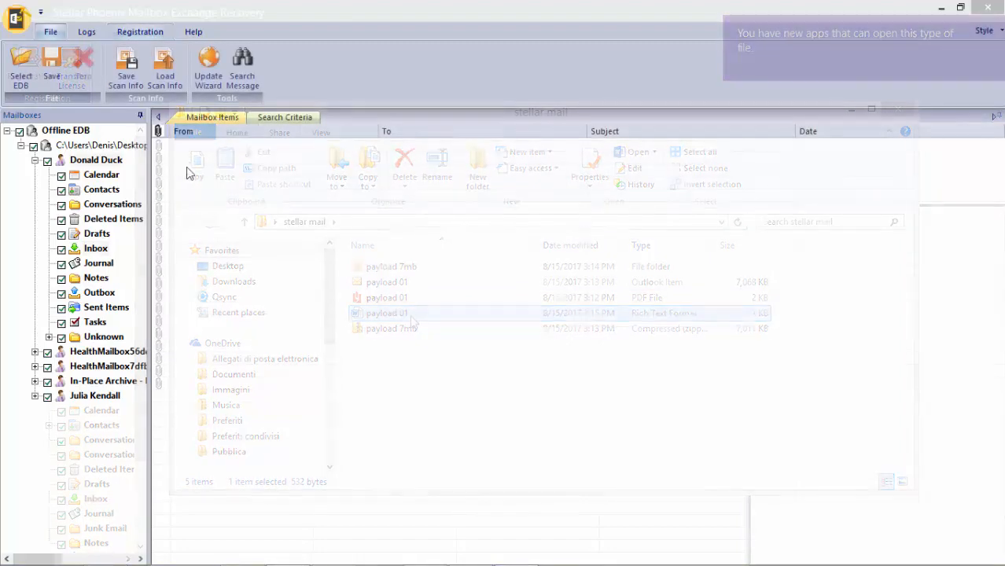
Step: Show Search Criteria, then bring up save options for Donald Duck's whole mailbox
left_click(284, 116)
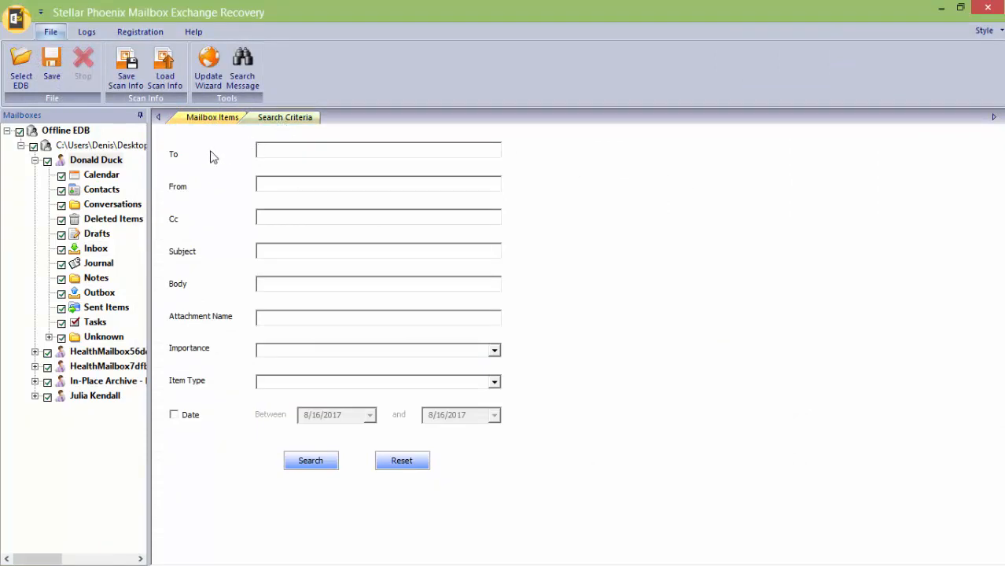
right_click(96, 161)
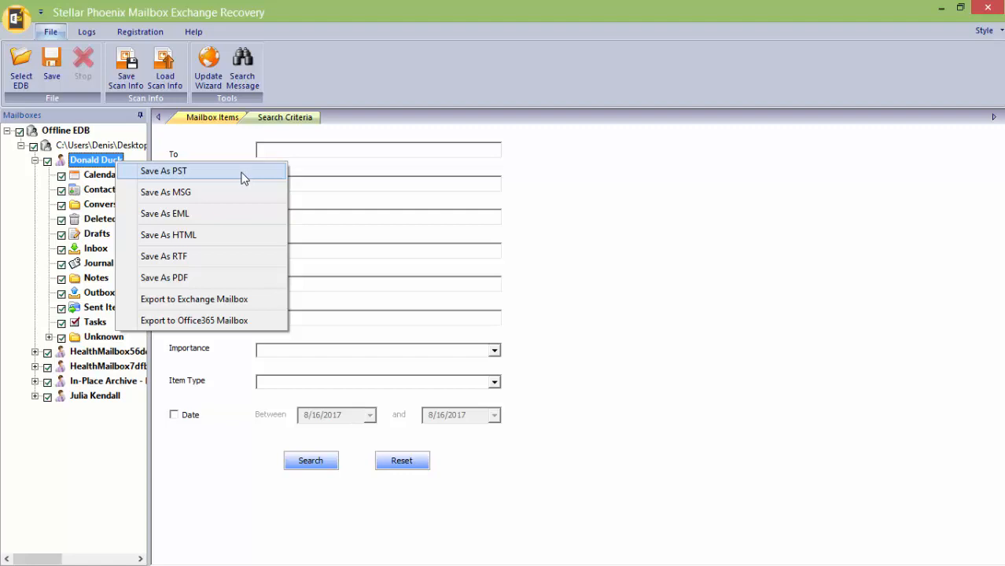
Step: Save Donald Duck's whole mailbox as PST into the Desktop 'stellar mail' folder and acknowledge the success message
left_click(163, 170)
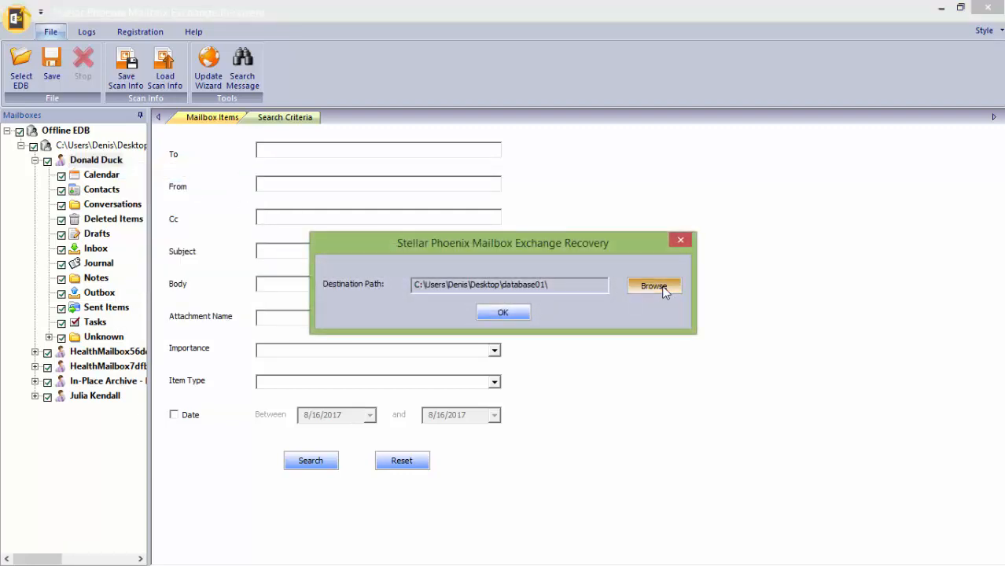
left_click(653, 287)
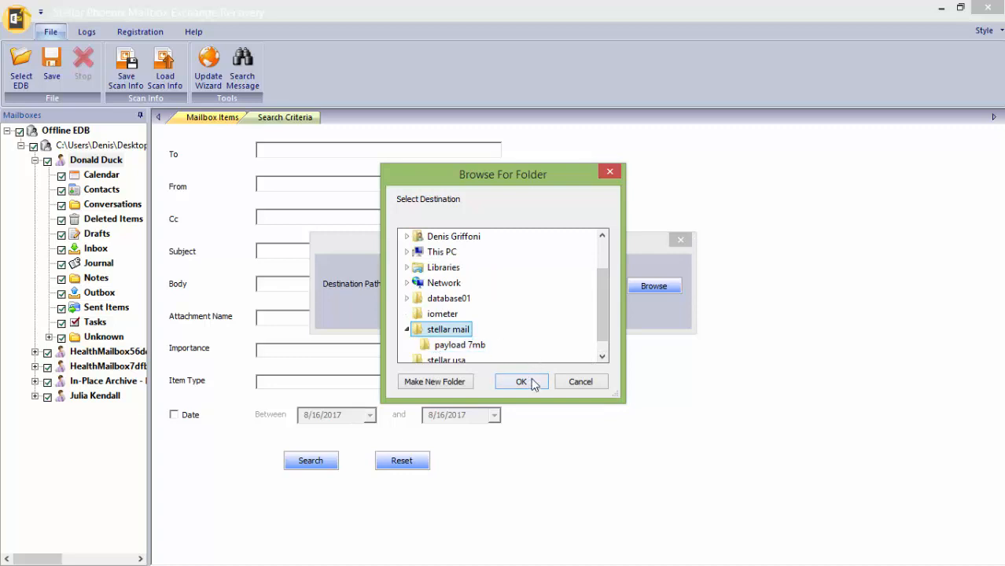
left_click(521, 382)
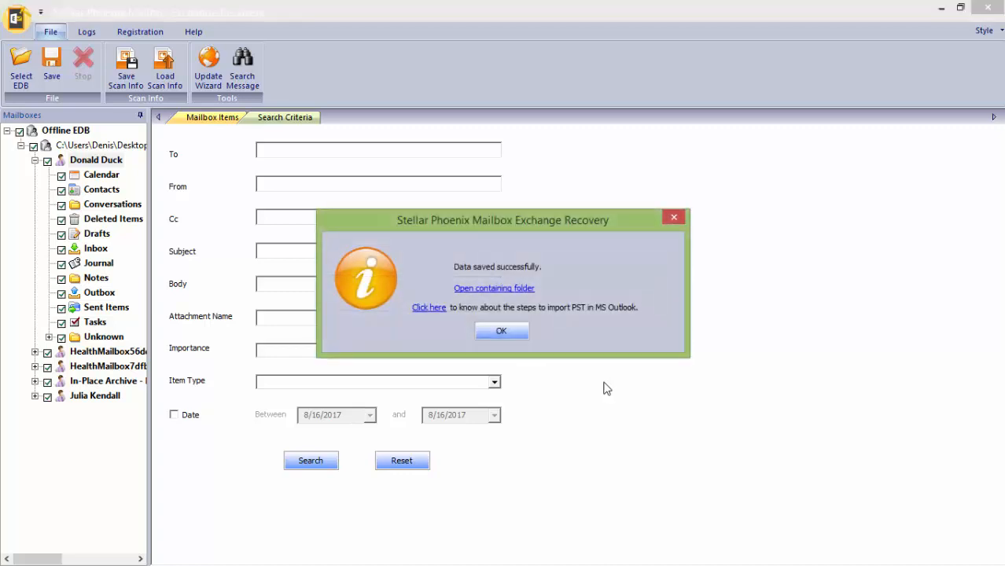
left_click(500, 330)
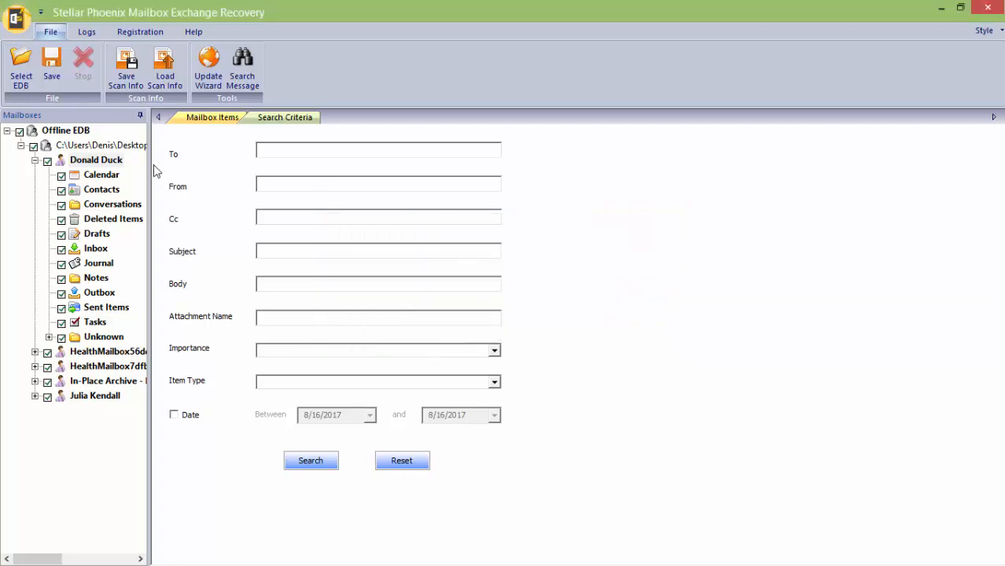
Step: Show Donald Duck's context-menu choices Export to Exchange Mailbox and Export to Office365 Mailbox
right_click(96, 160)
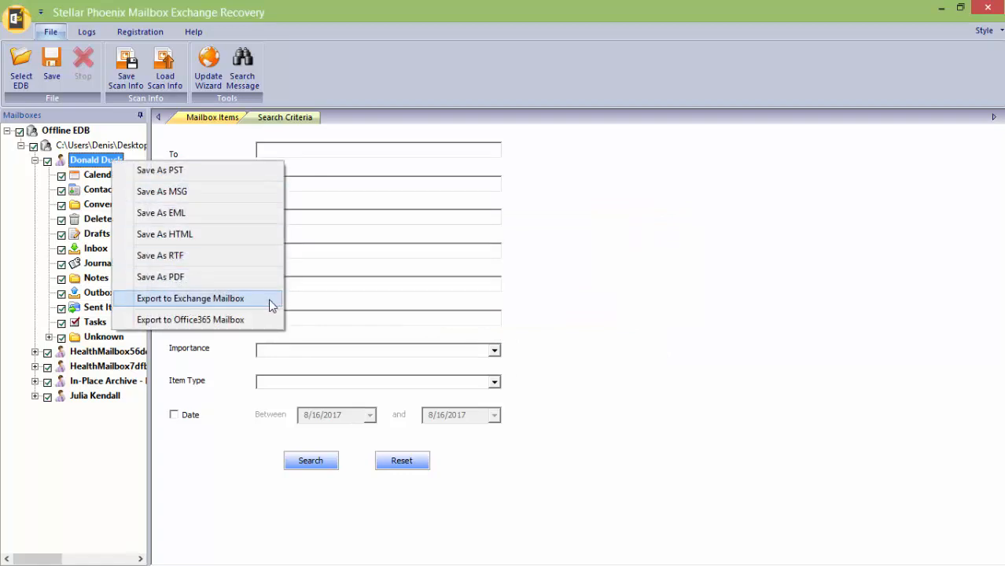
left_click(190, 299)
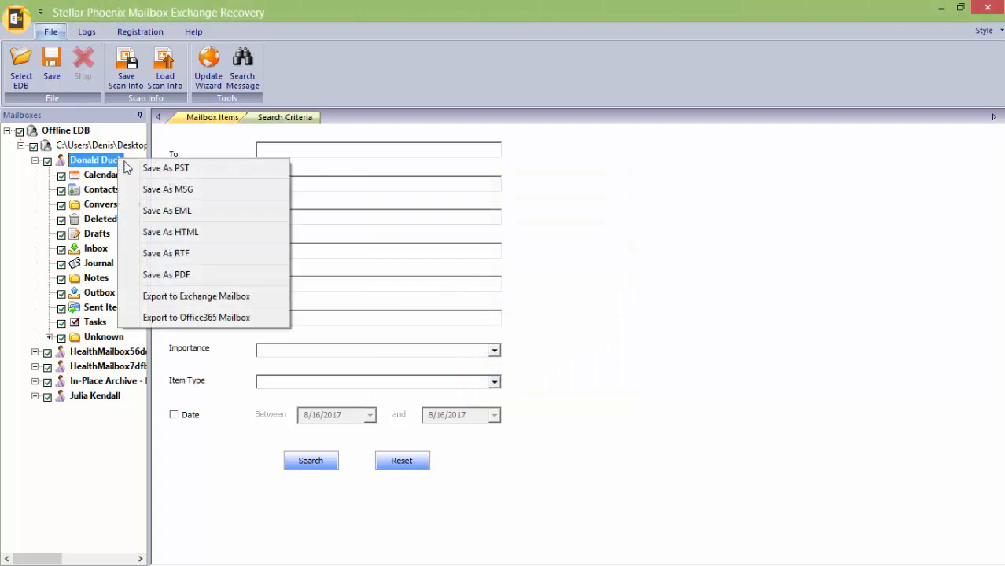
left_click(195, 318)
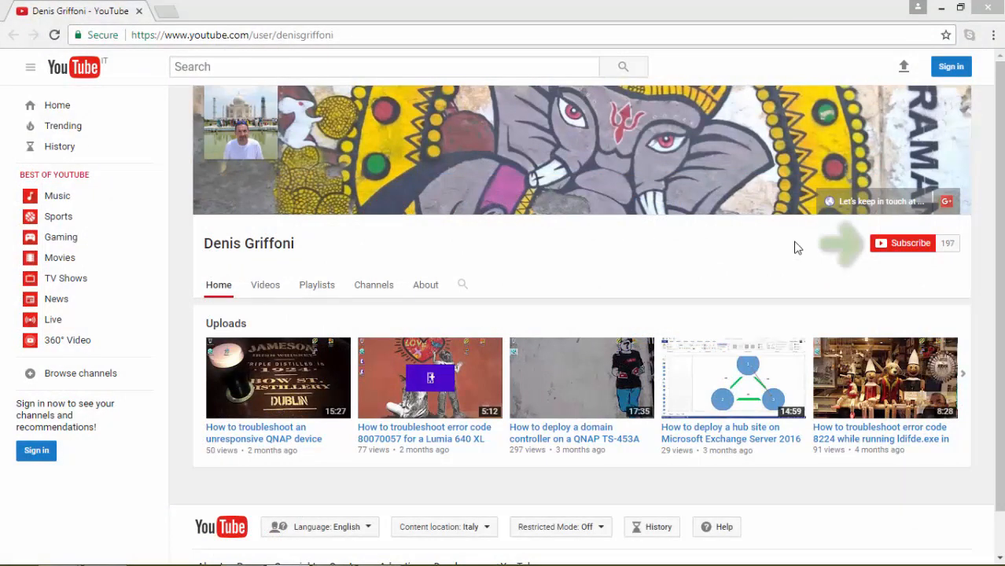
mouse_move(846, 239)
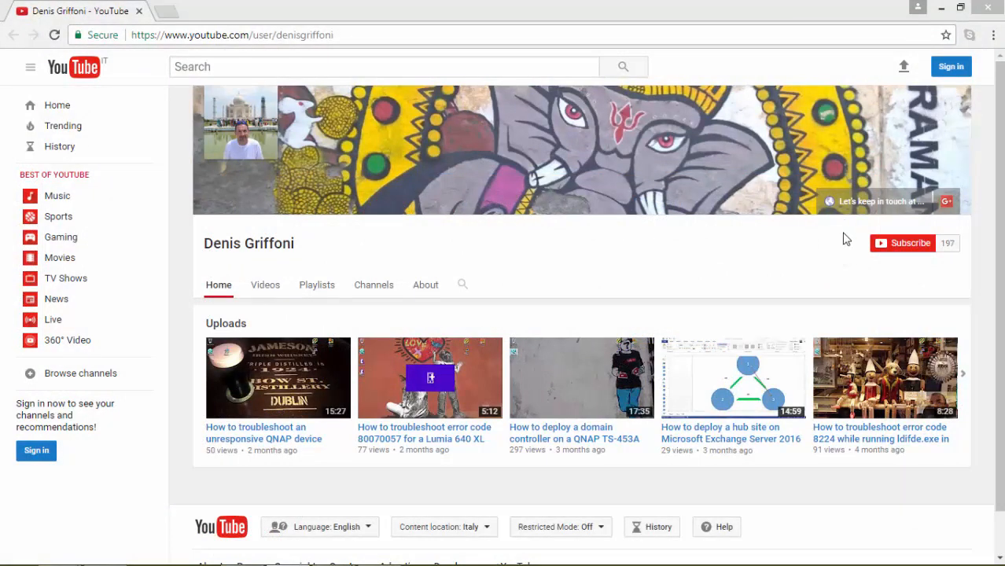